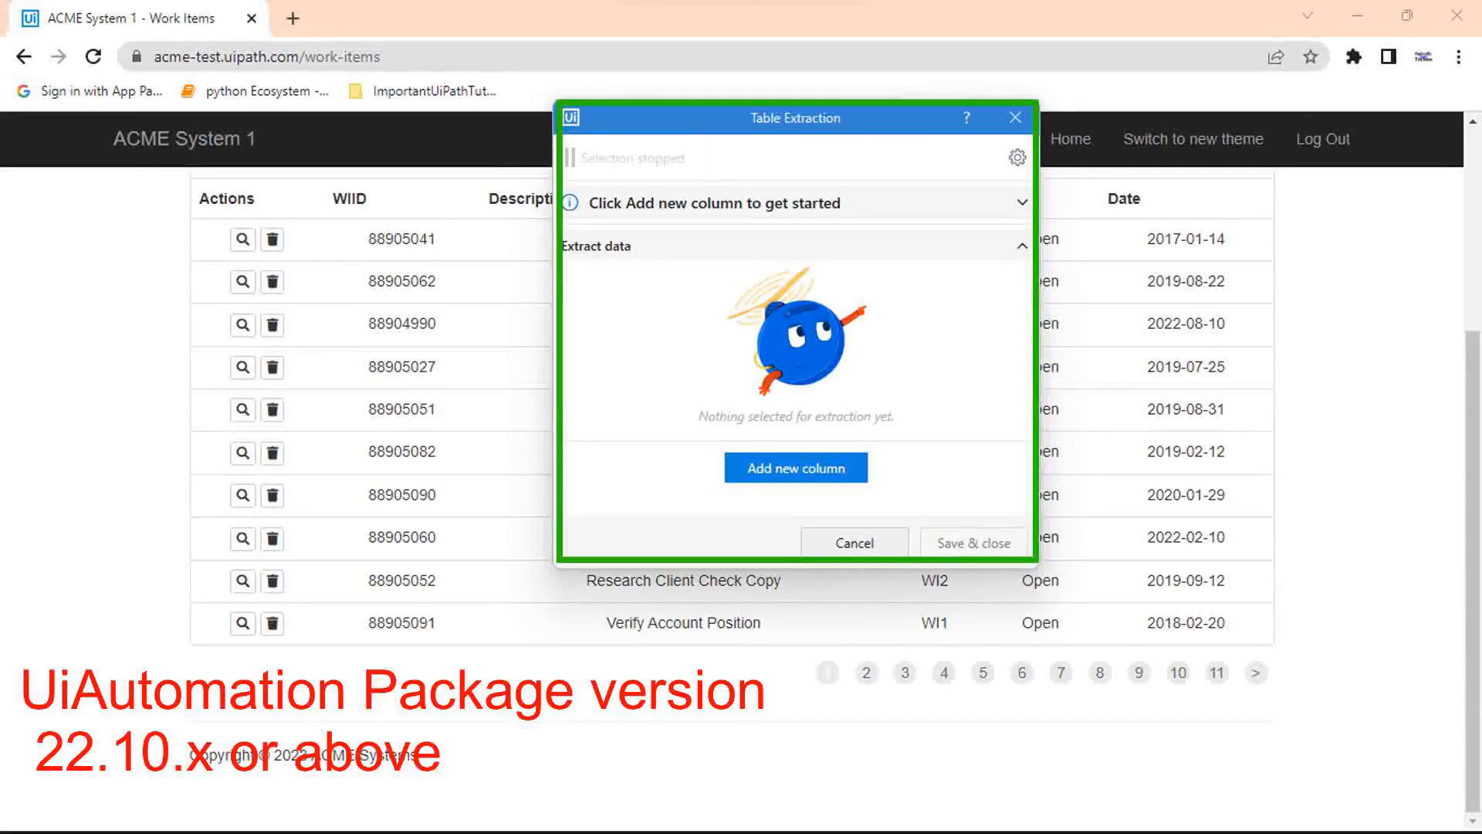
# Step: Begin Table Extraction by picking a WIID cell in the ACME work-items table
pyautogui.click(853, 542)
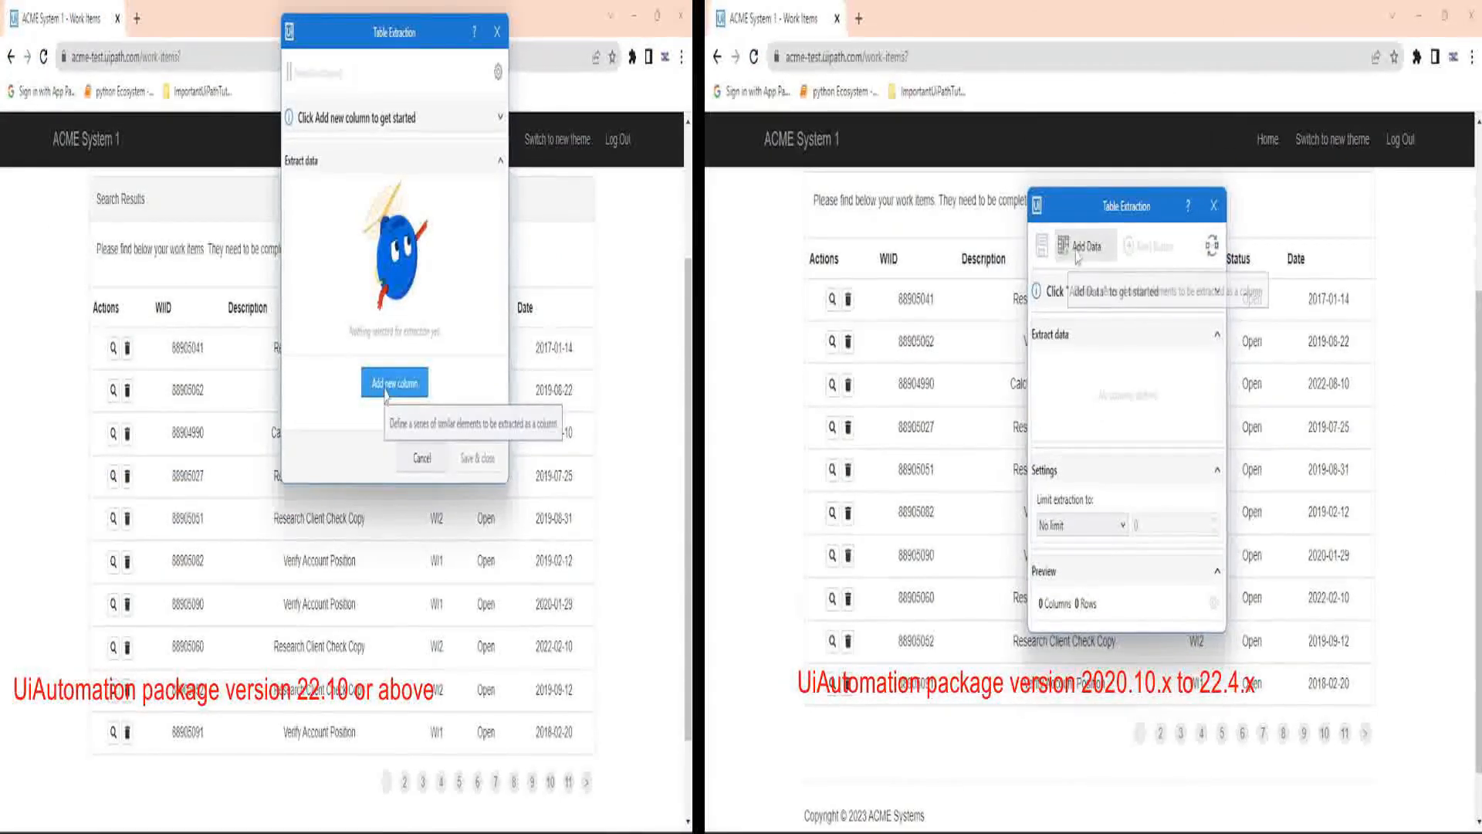
pyautogui.click(394, 383)
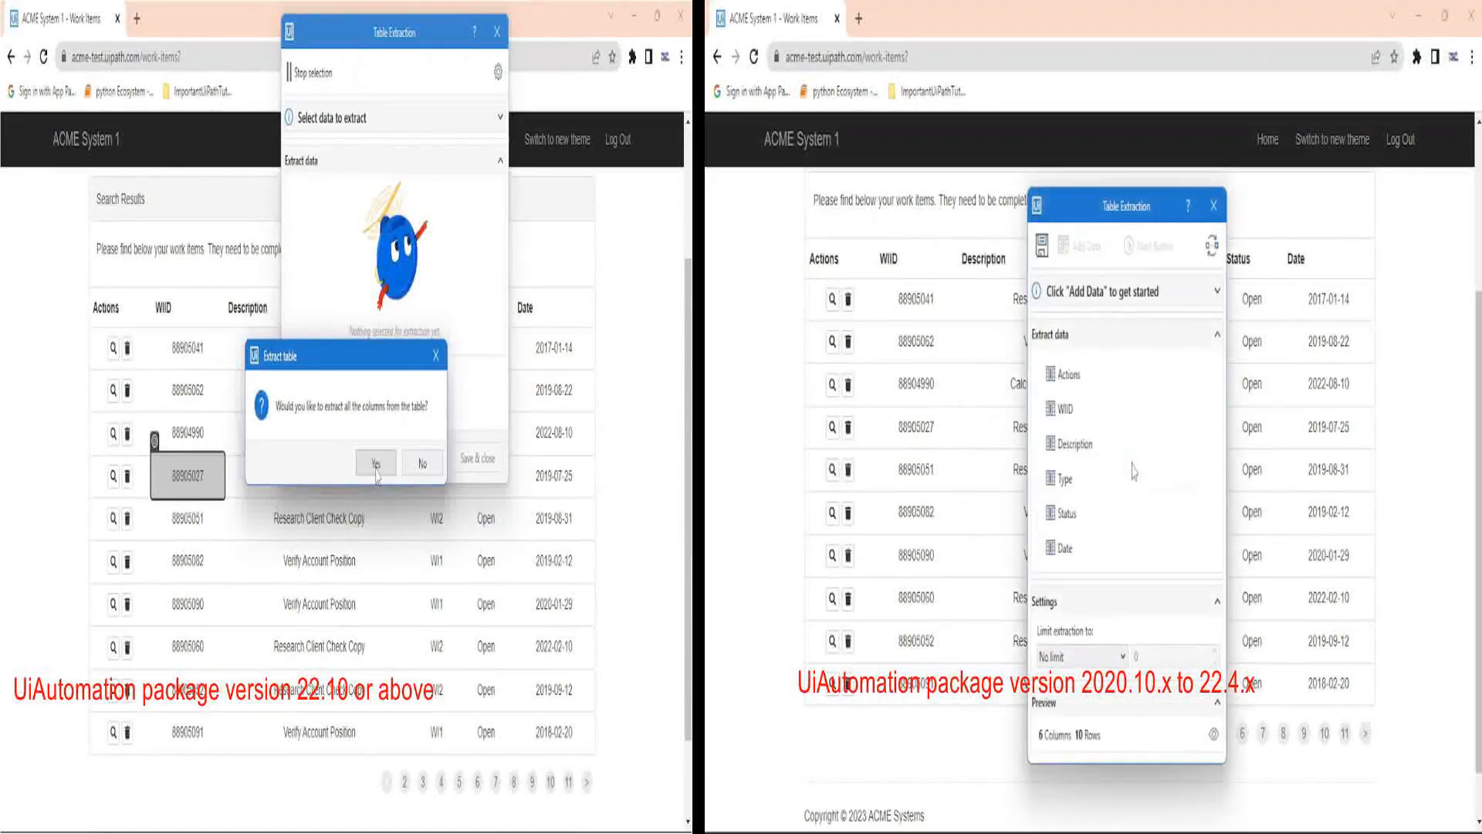
# Step: Accept all columns, enable multi-page extraction via the Next button, and save the Extract Table Data activity
pyautogui.click(373, 462)
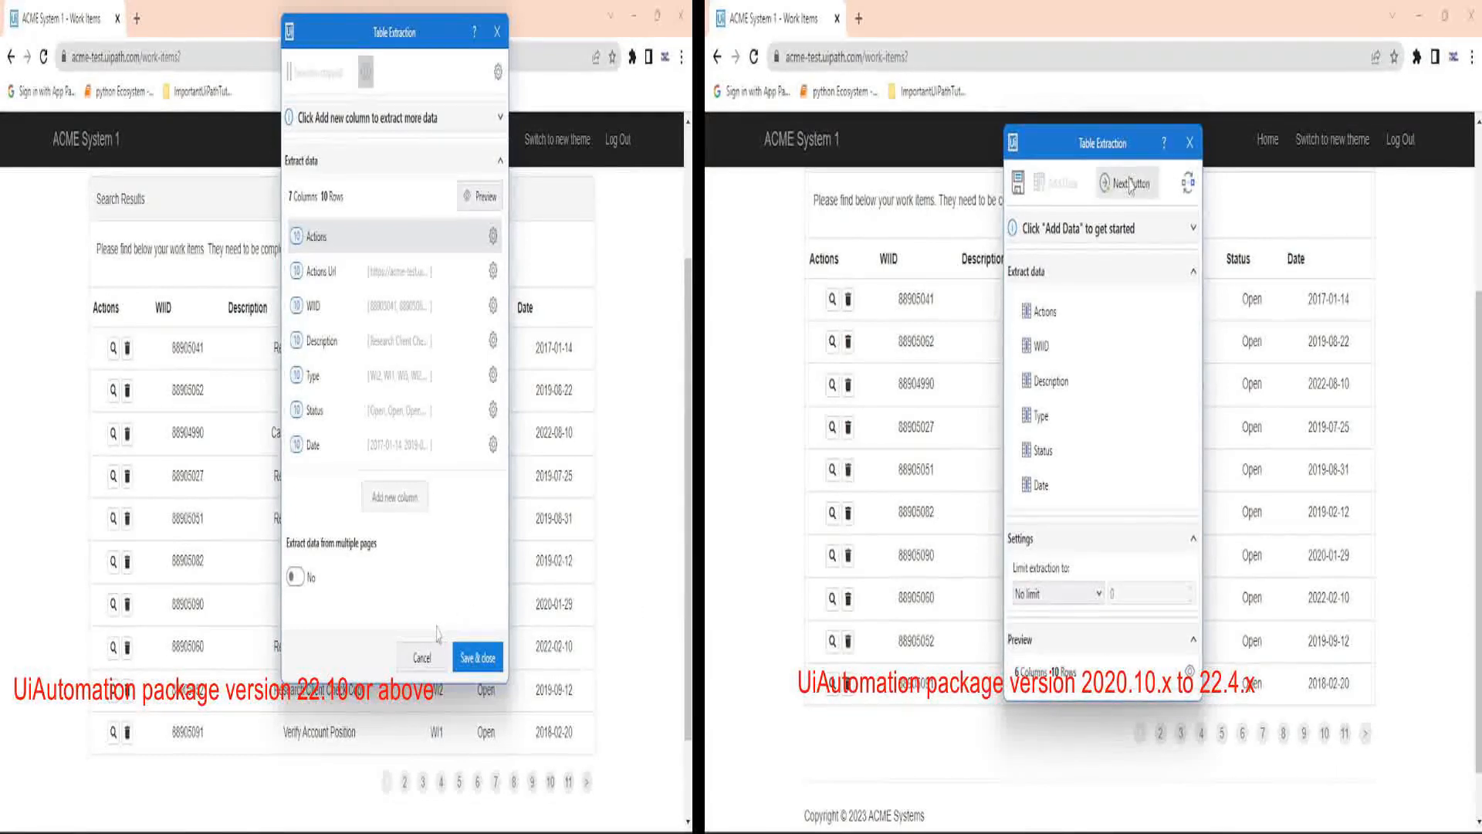
pyautogui.click(293, 579)
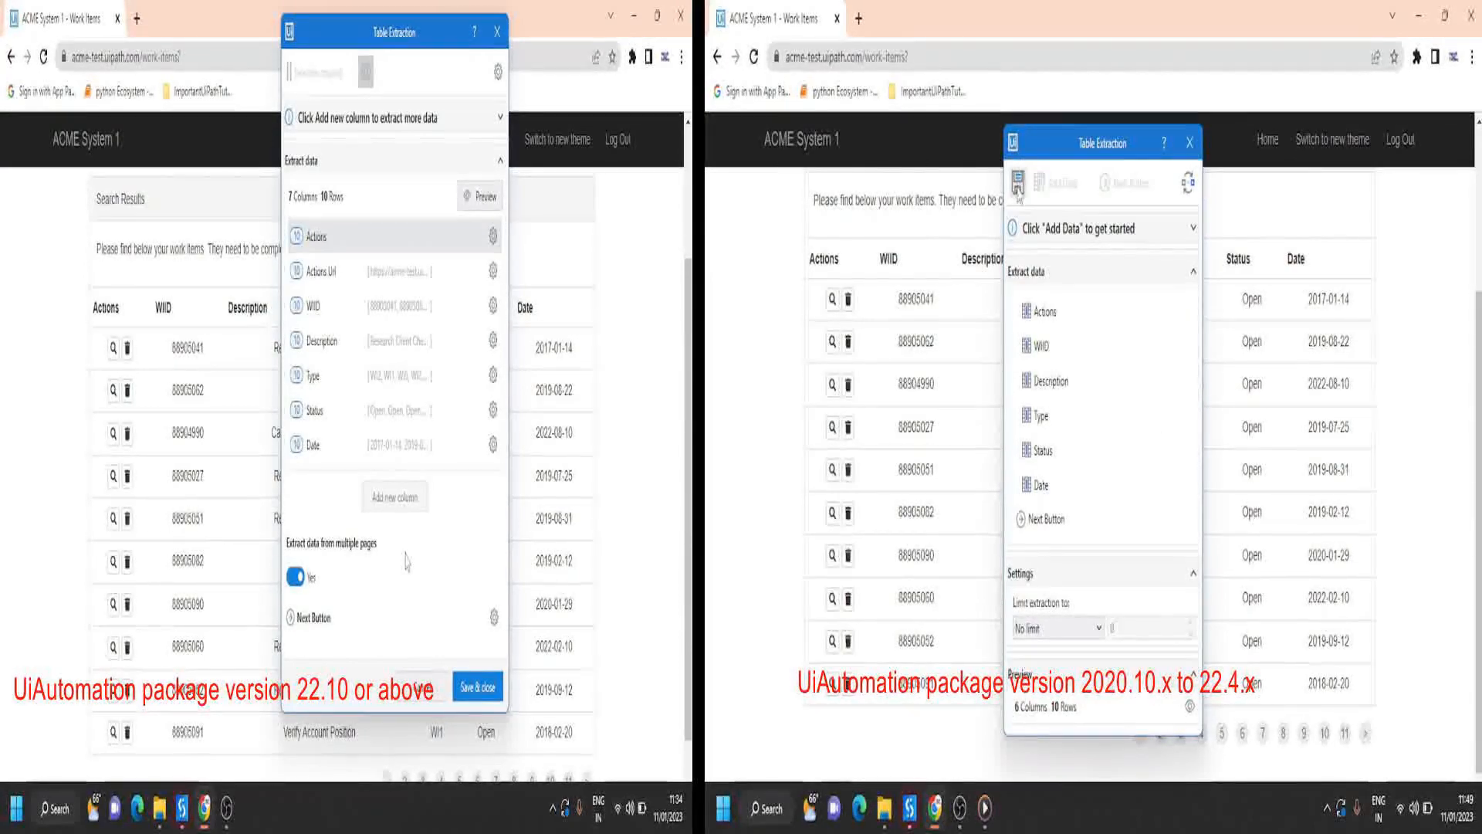
pyautogui.click(477, 687)
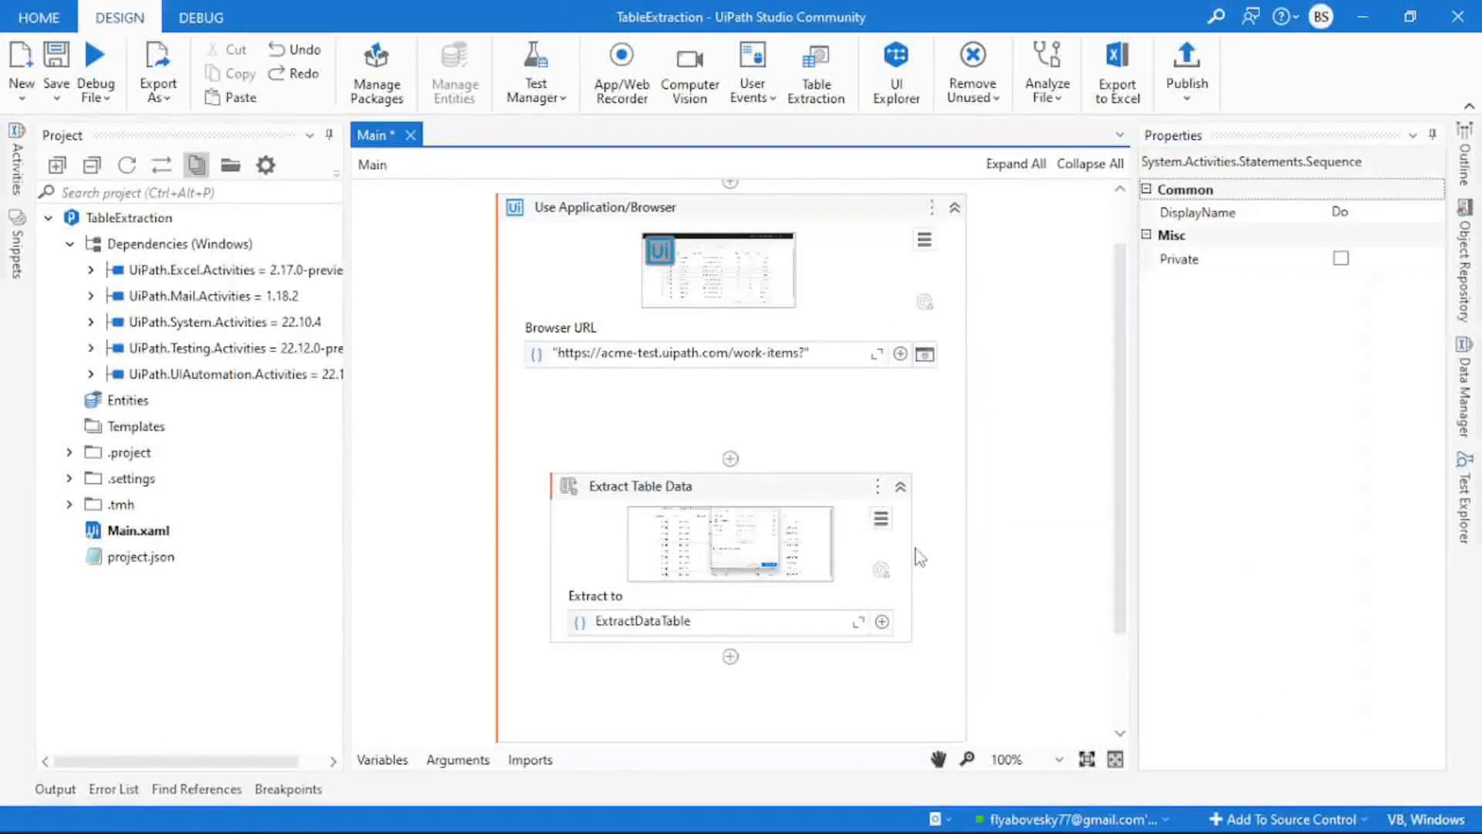
pyautogui.moveTo(815, 508)
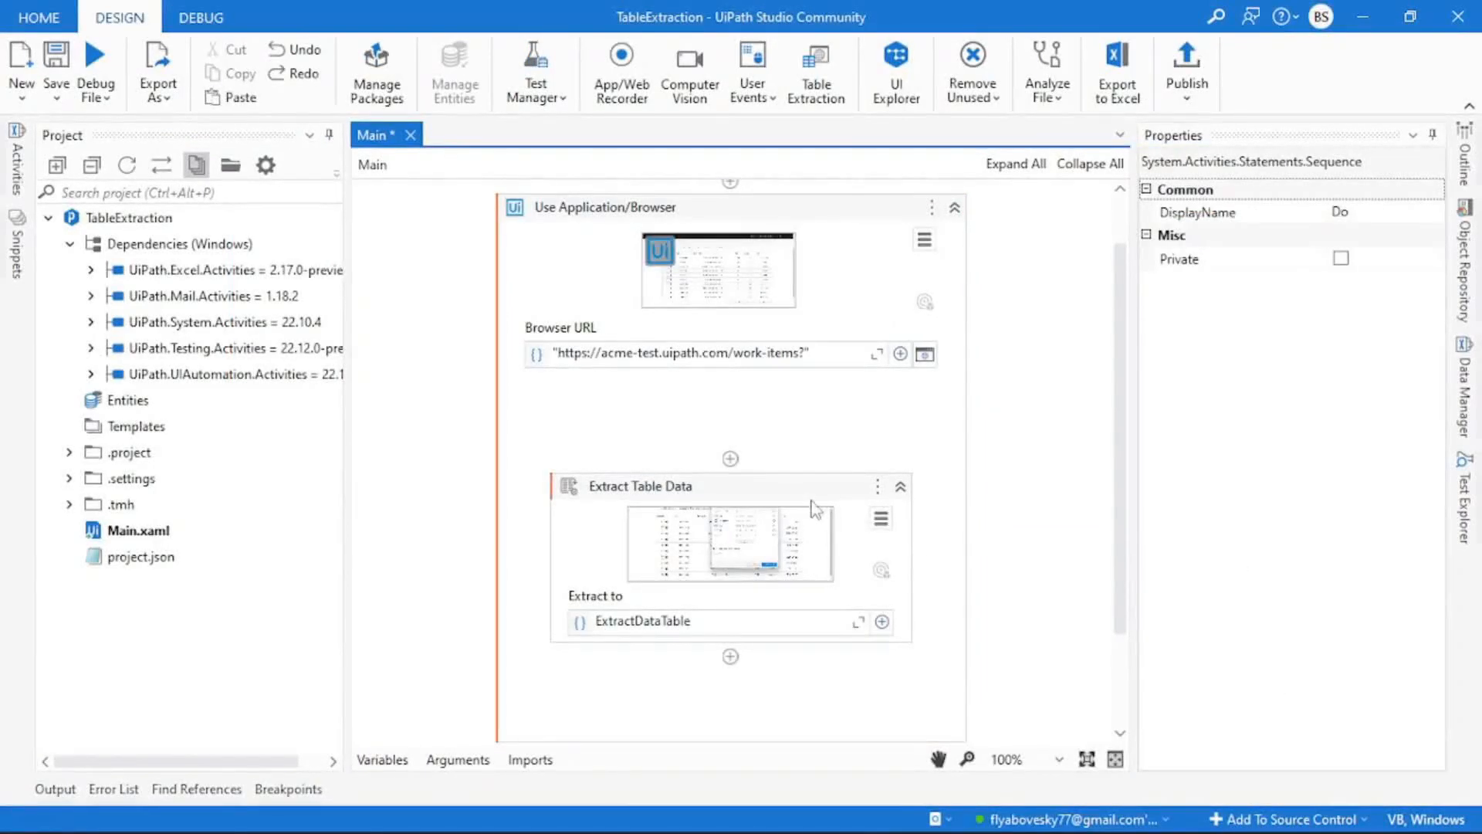
pyautogui.click(639, 486)
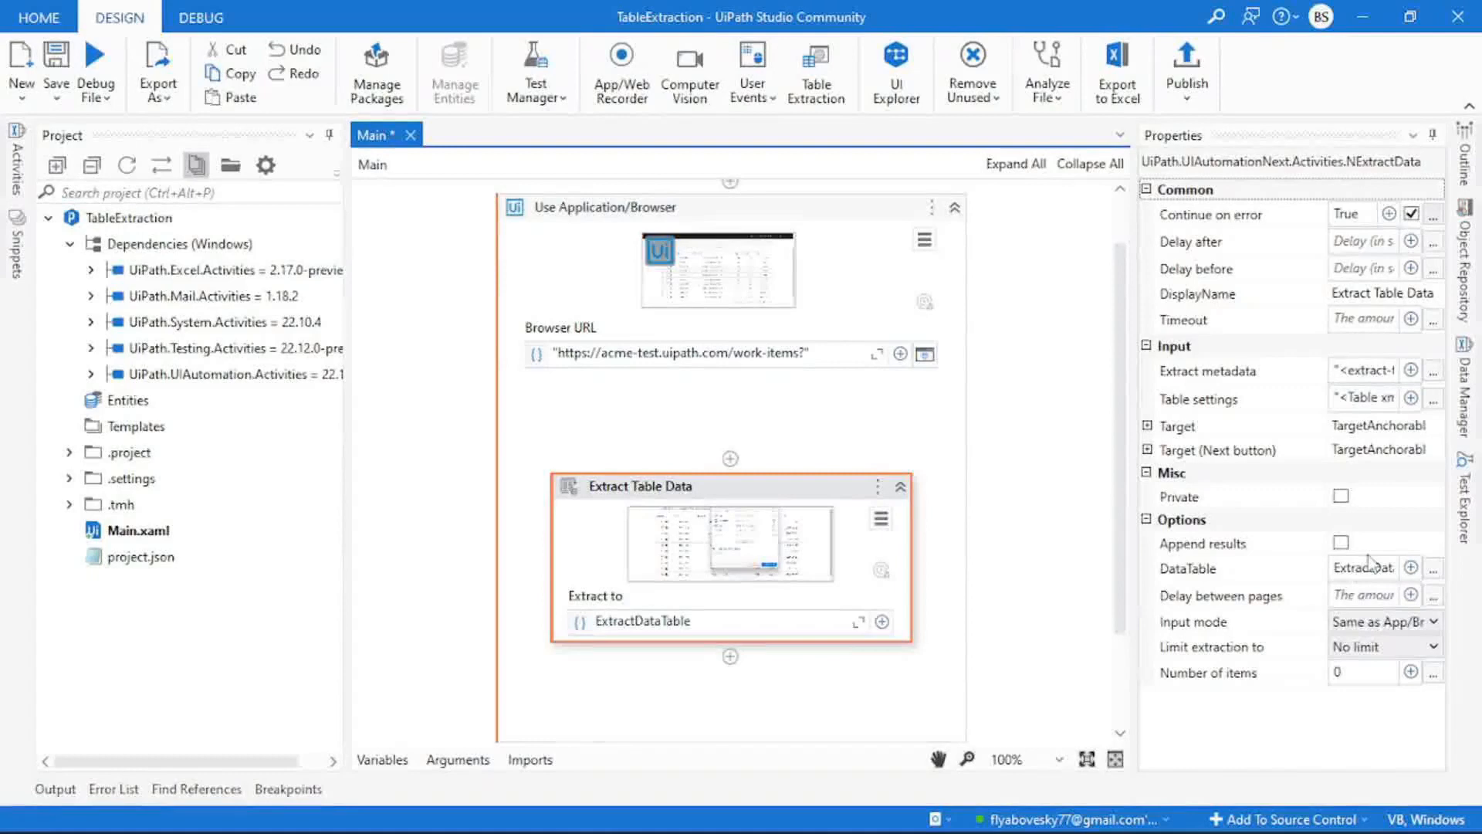
pyautogui.moveTo(1366, 567)
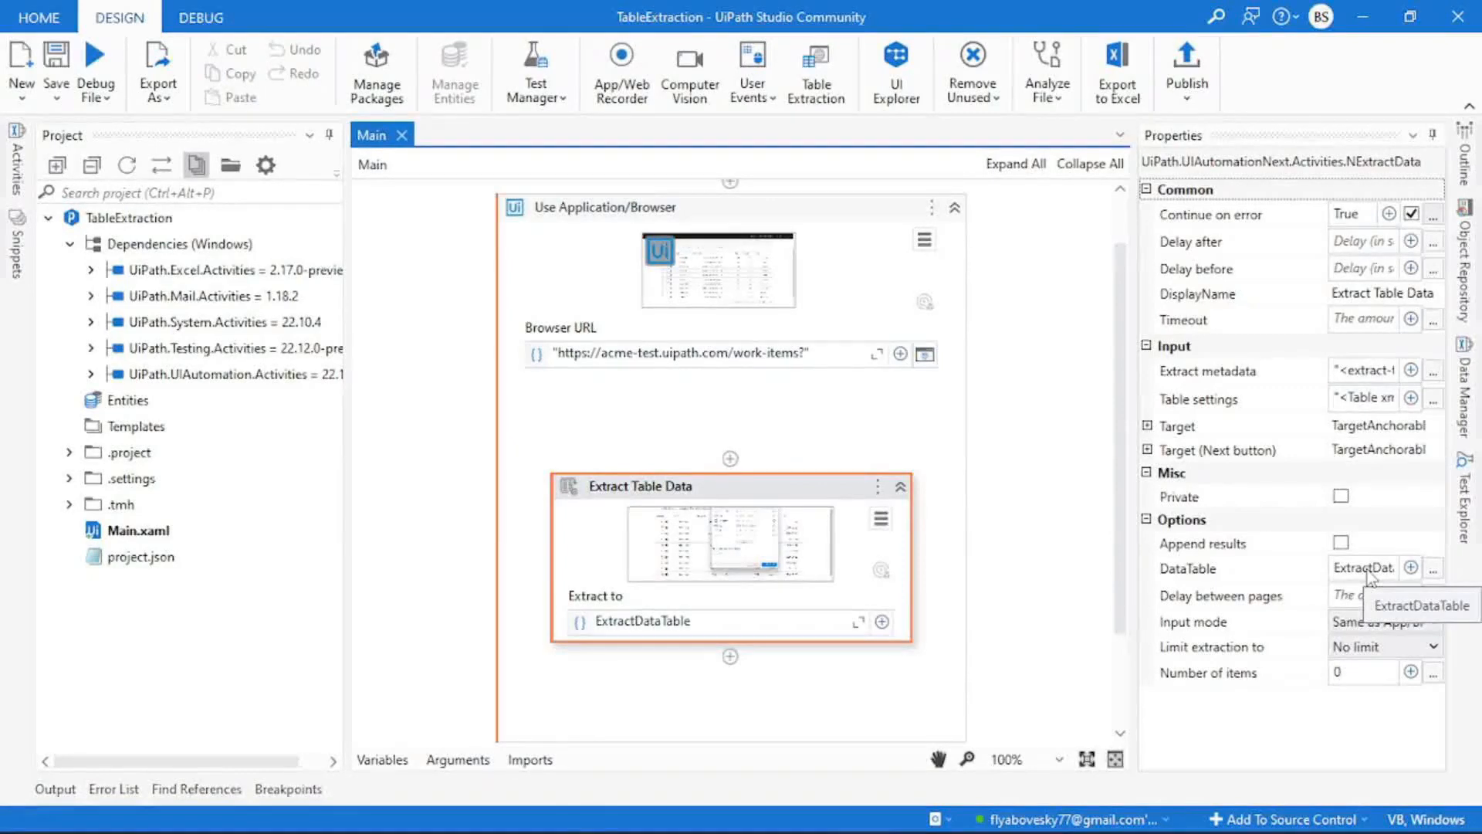
pyautogui.moveTo(982, 584)
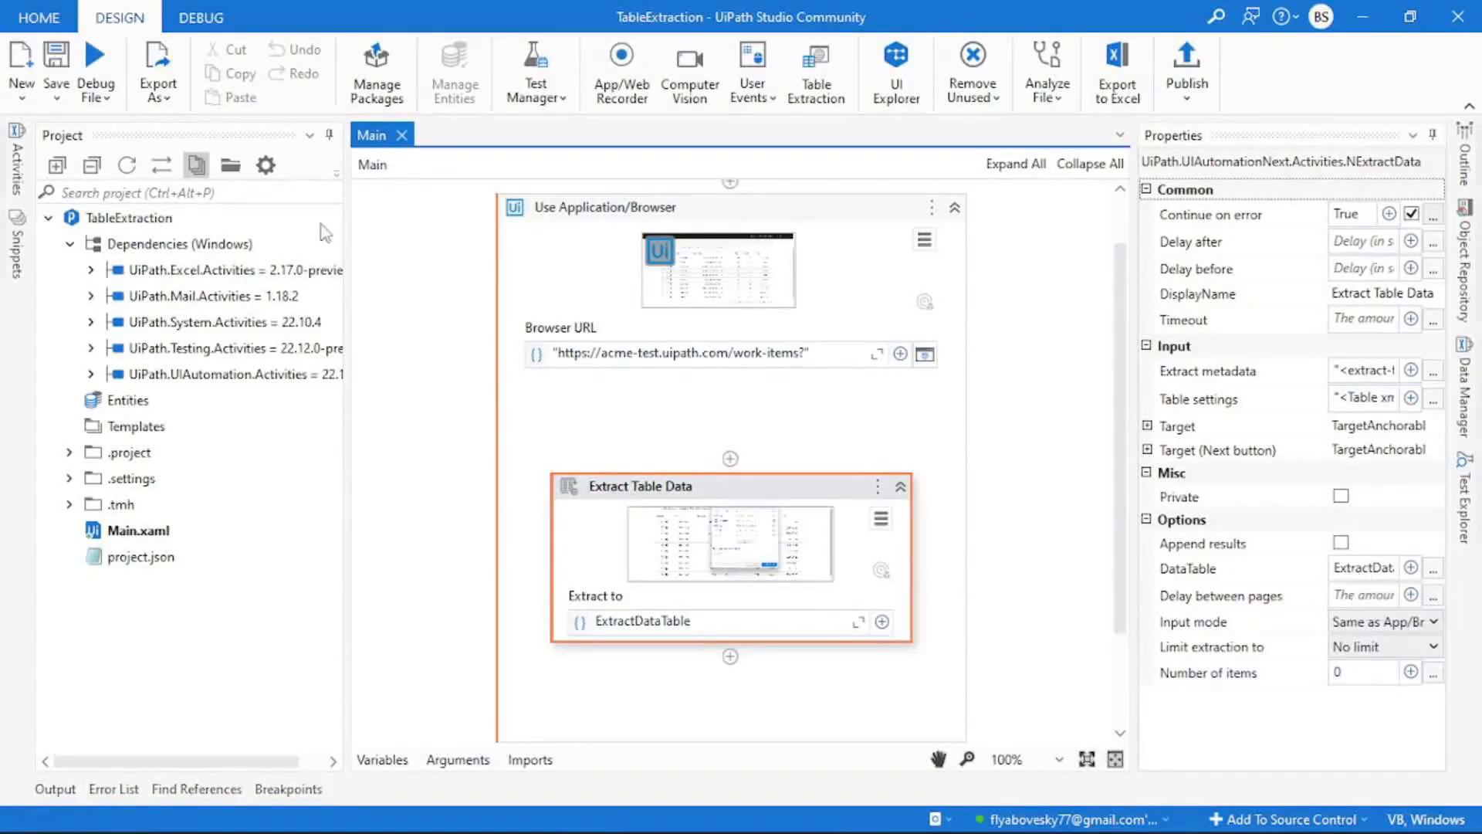
# Step: Search the Activities panel for 'write' to find the Write Range Workbook activity
pyautogui.write('write range')
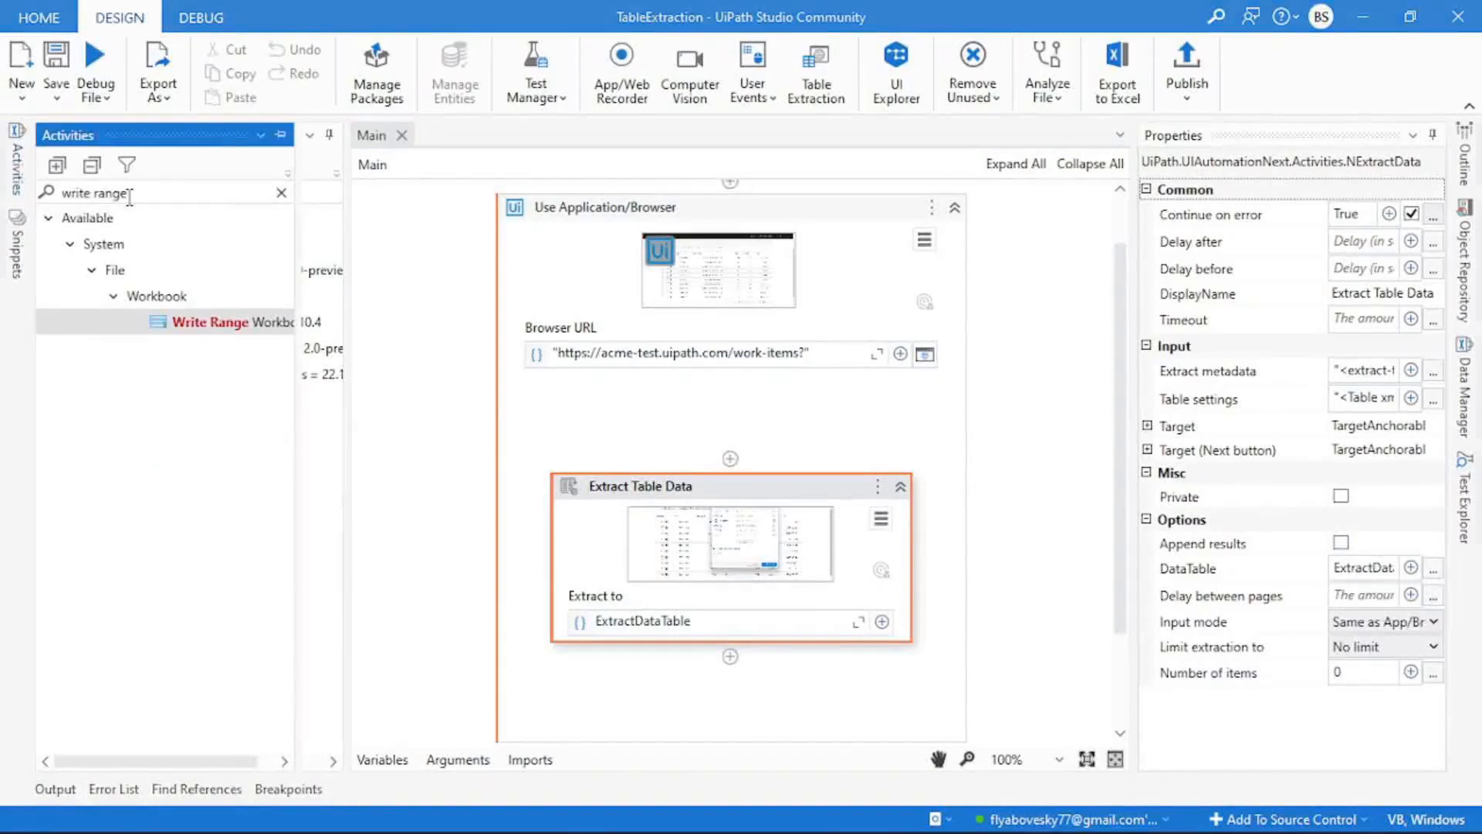
pyautogui.press('Backspace')
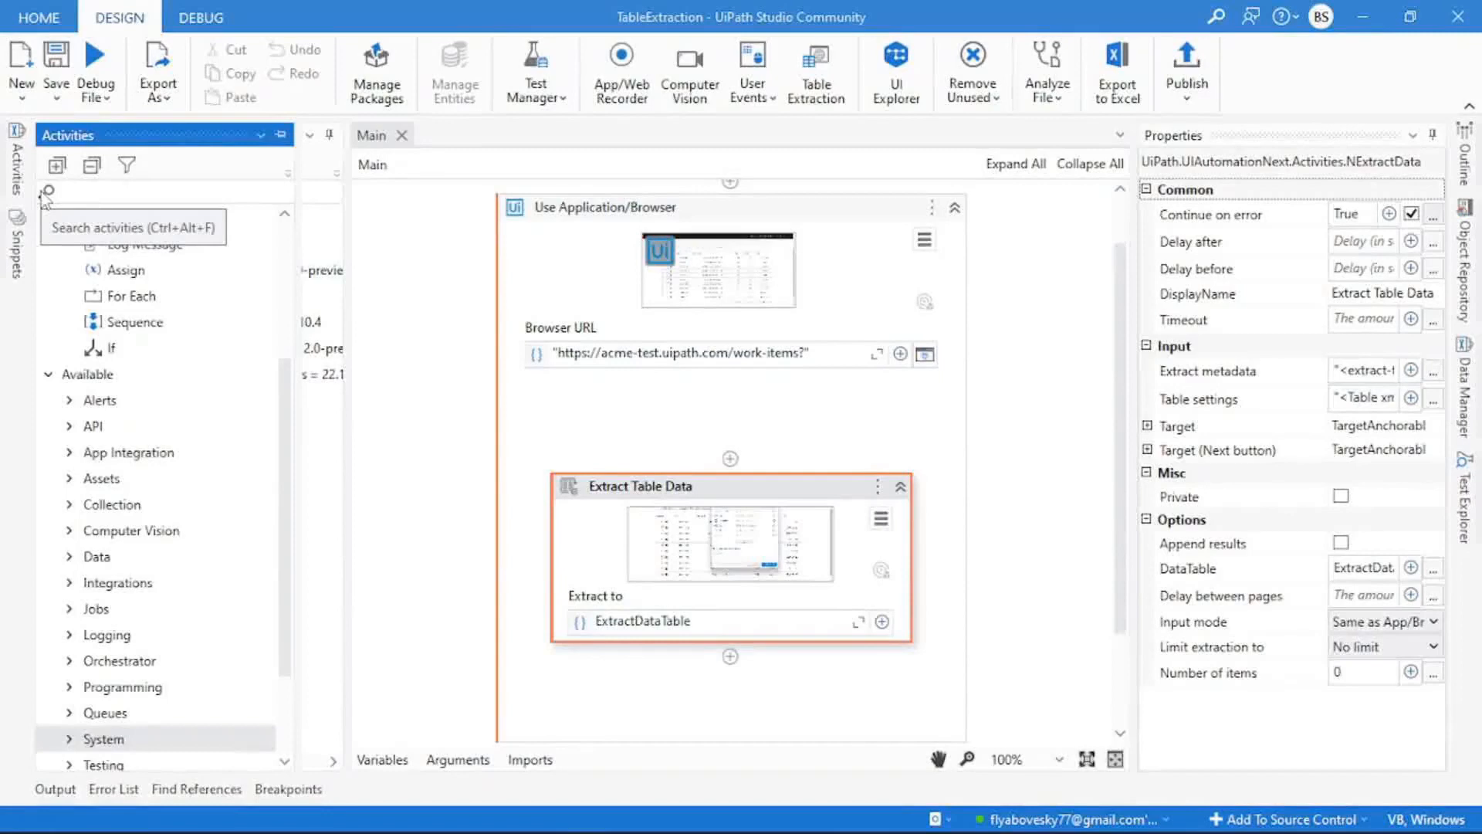
pyautogui.write('write')
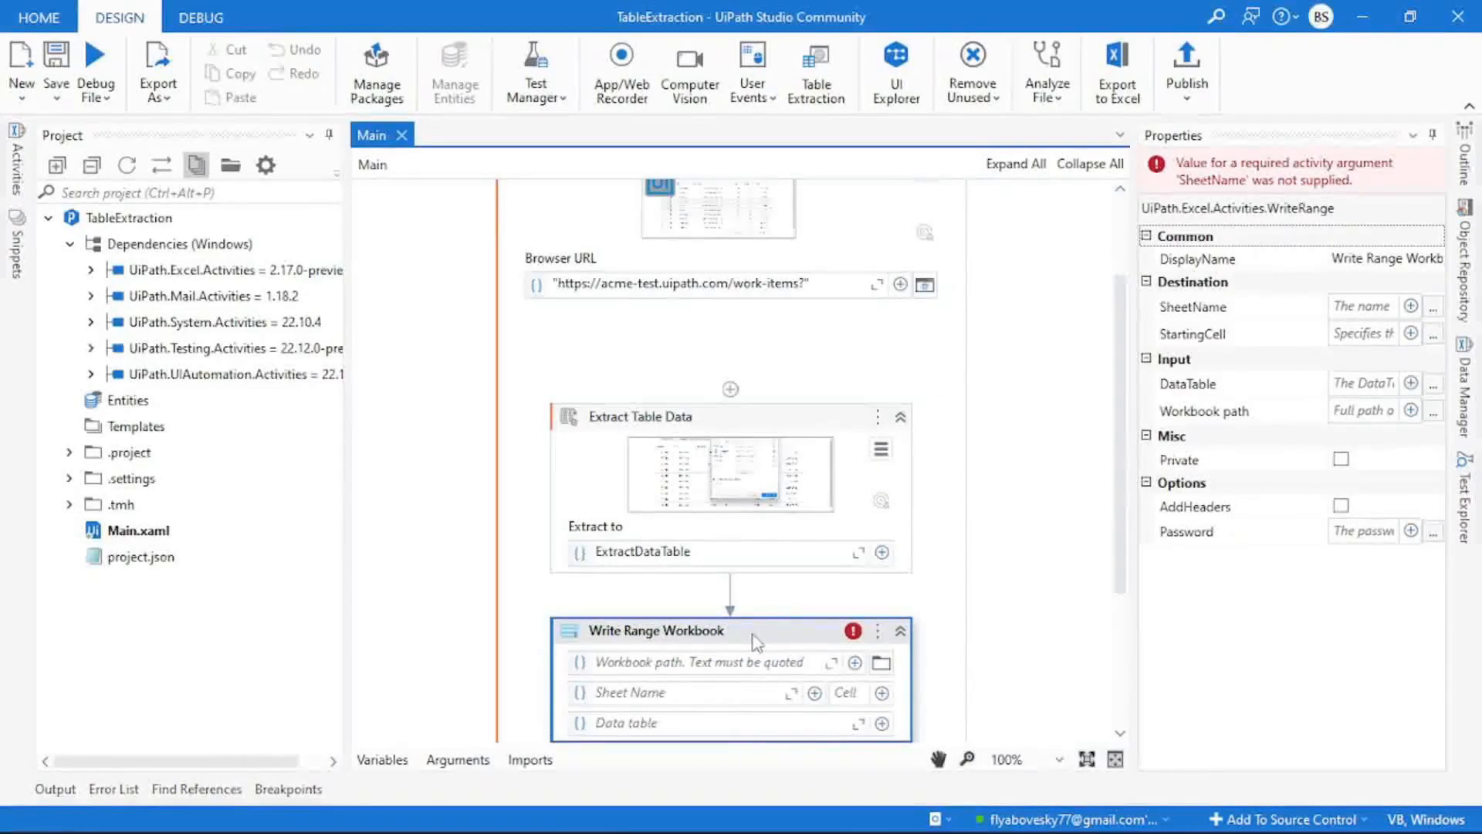
pyautogui.moveTo(732, 668)
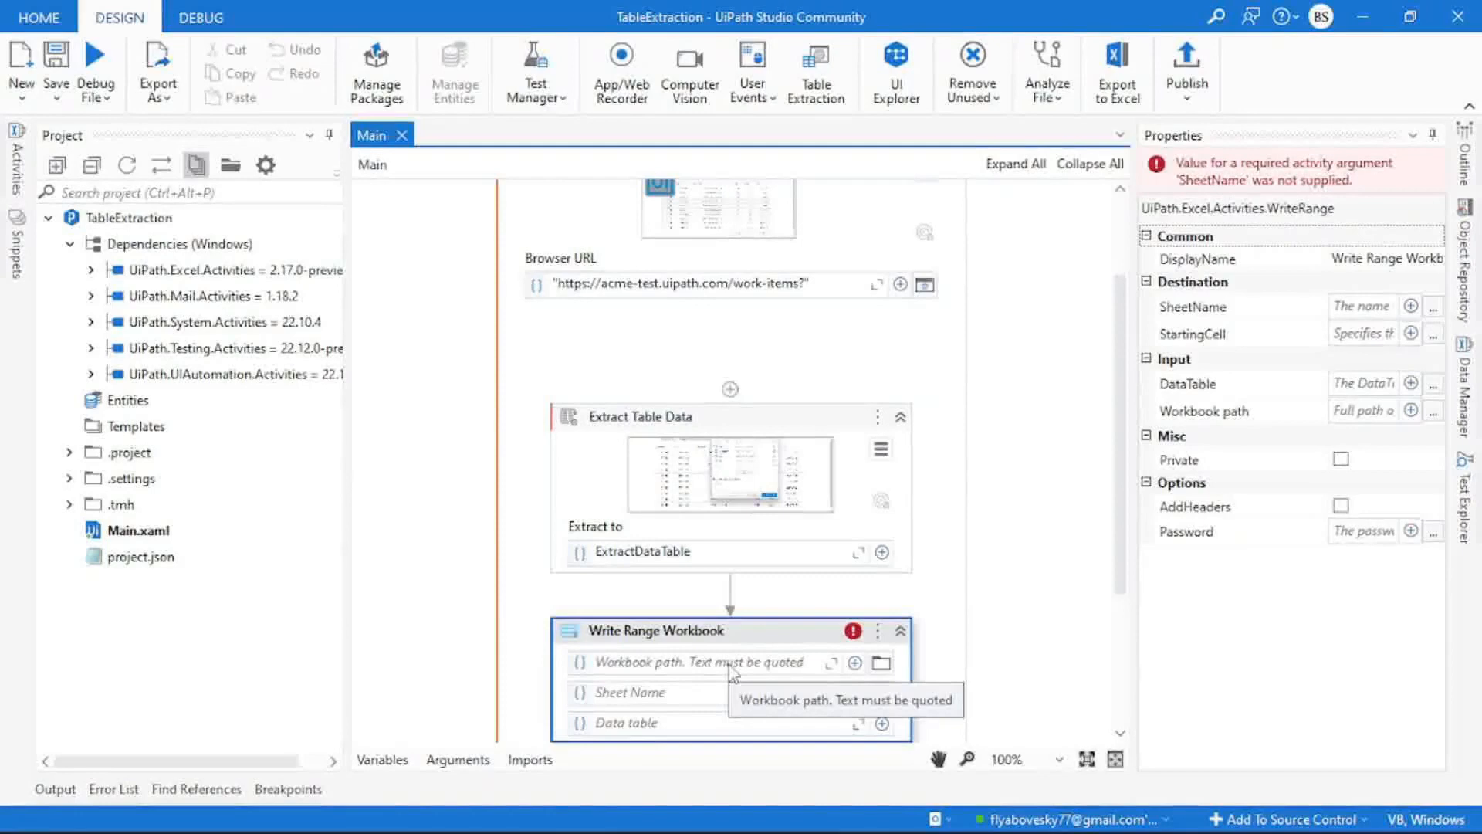
# Step: Set the workbook path to an ExtractData file in D:\Tutorials\TableExtraction
pyautogui.click(704, 662)
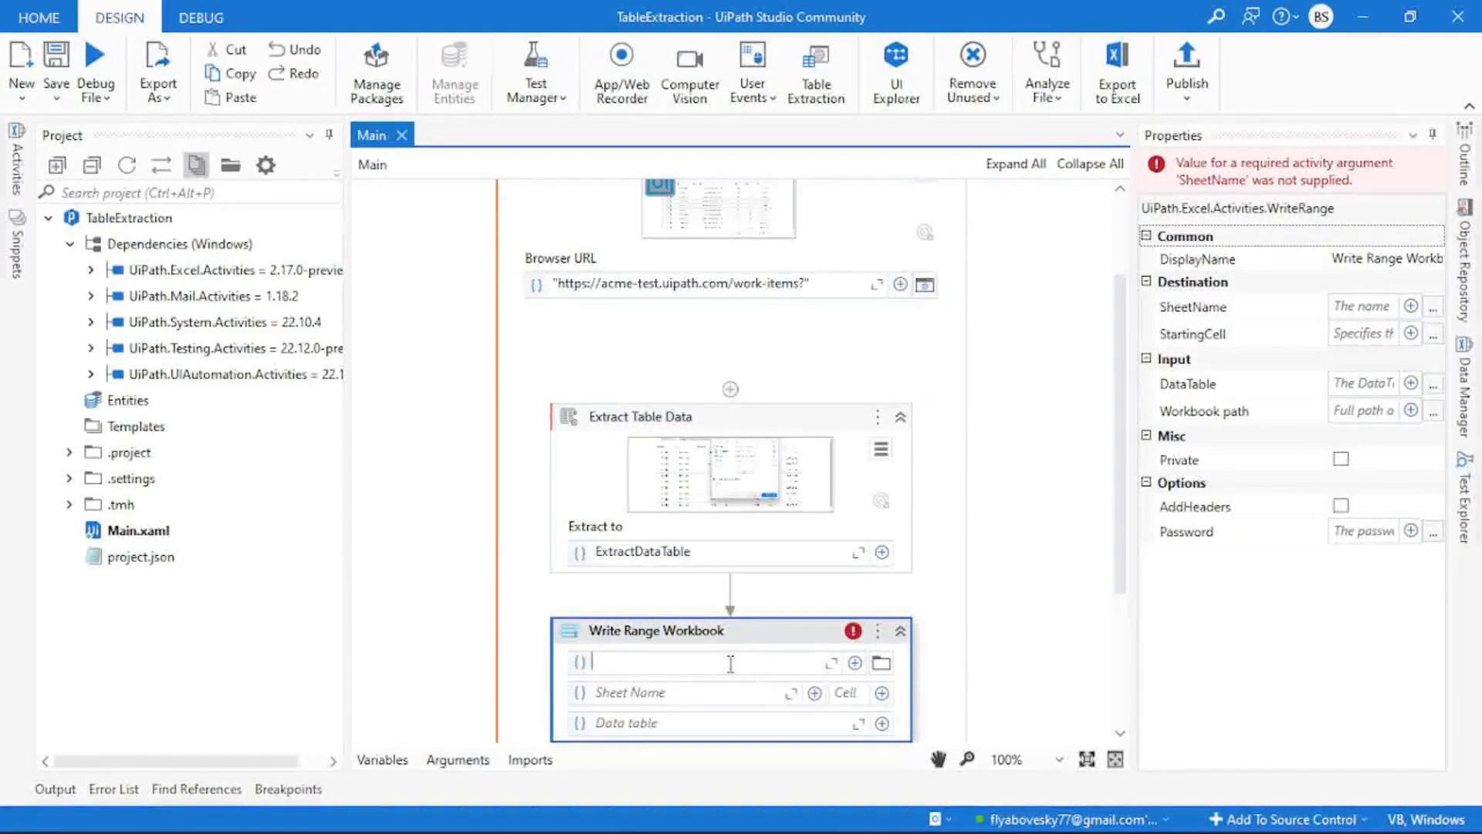
pyautogui.moveTo(752, 685)
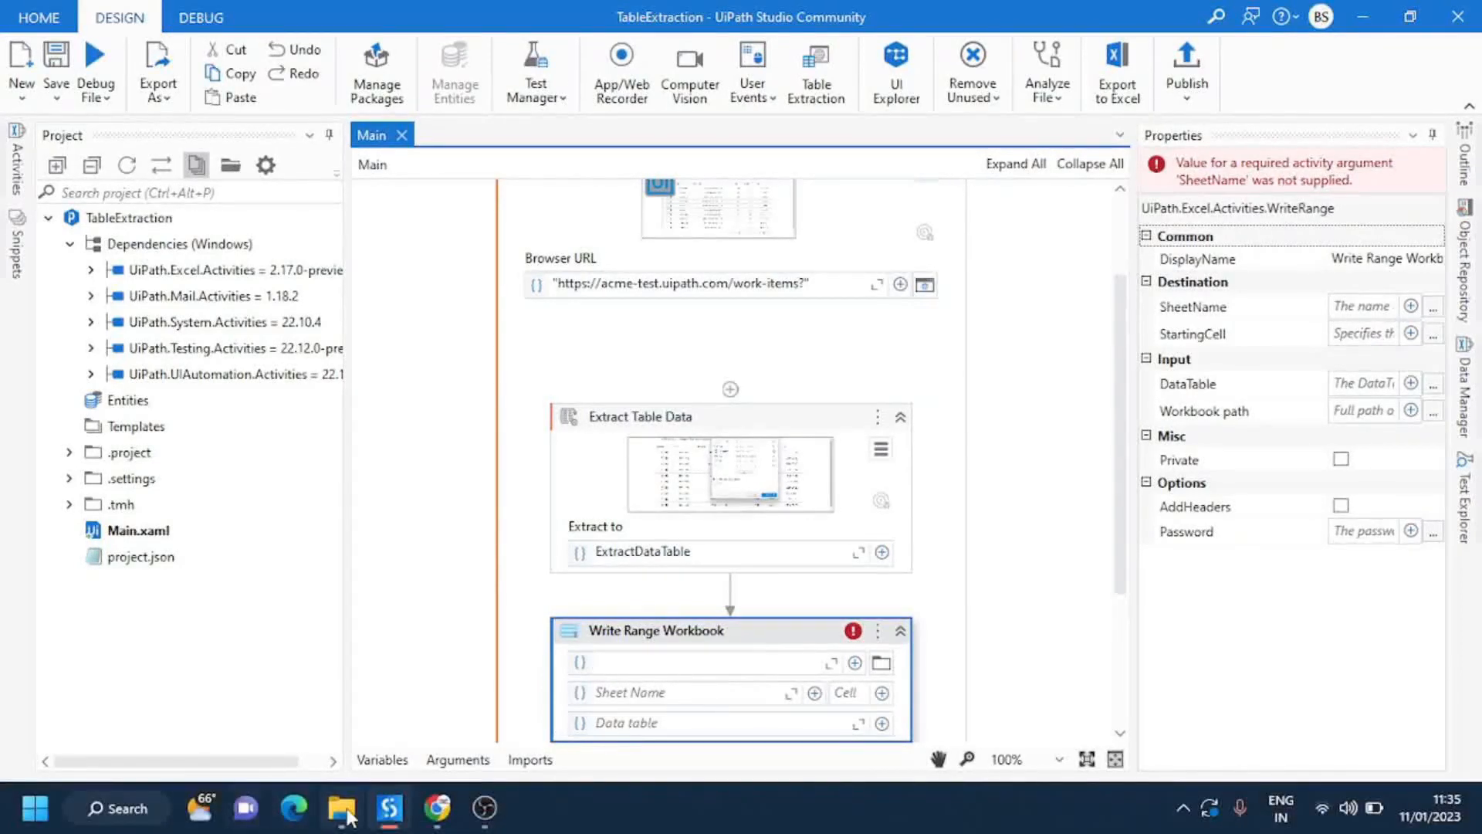
pyautogui.click(345, 808)
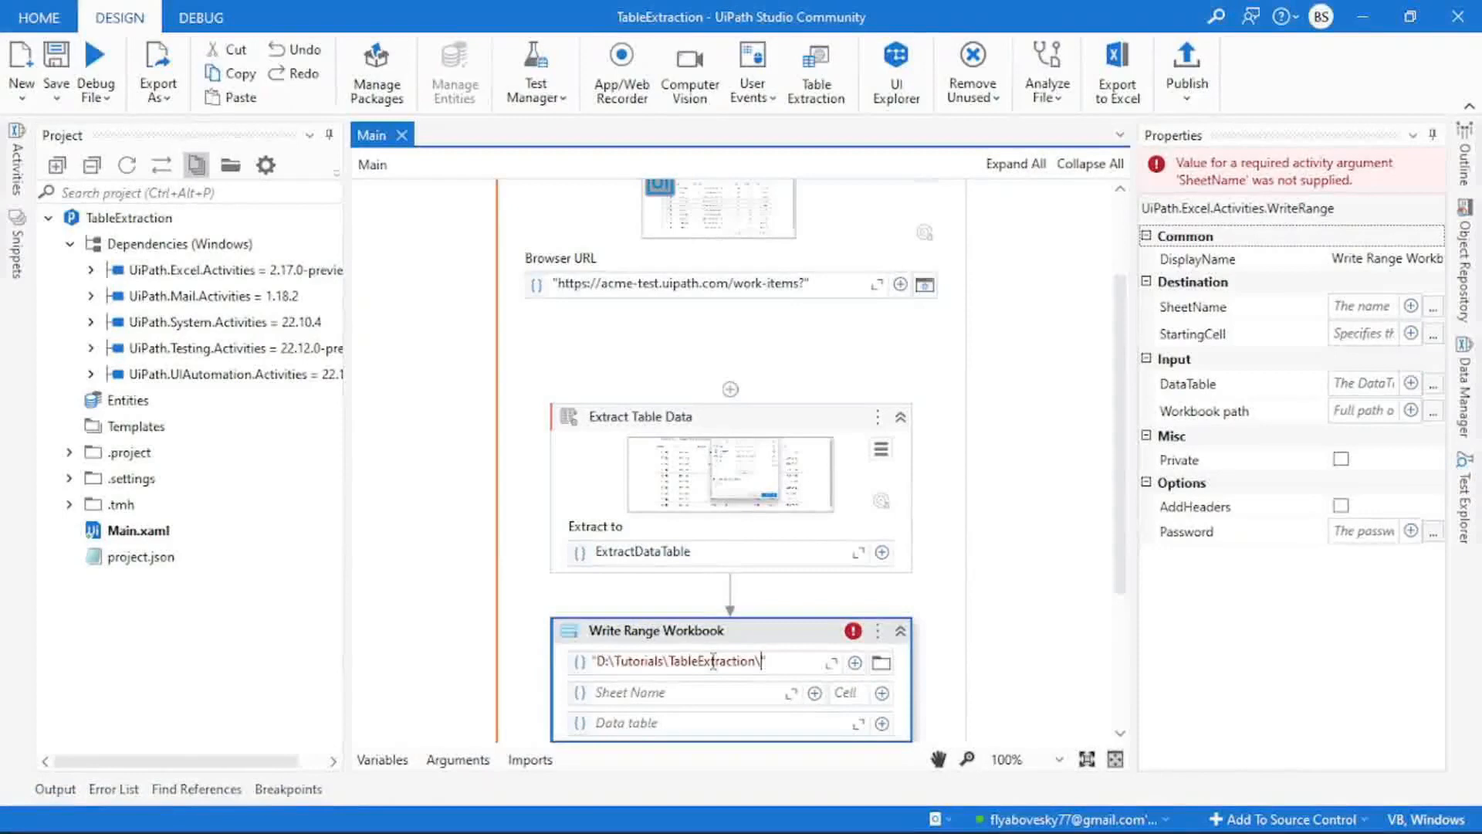
pyautogui.write('ExtractD')
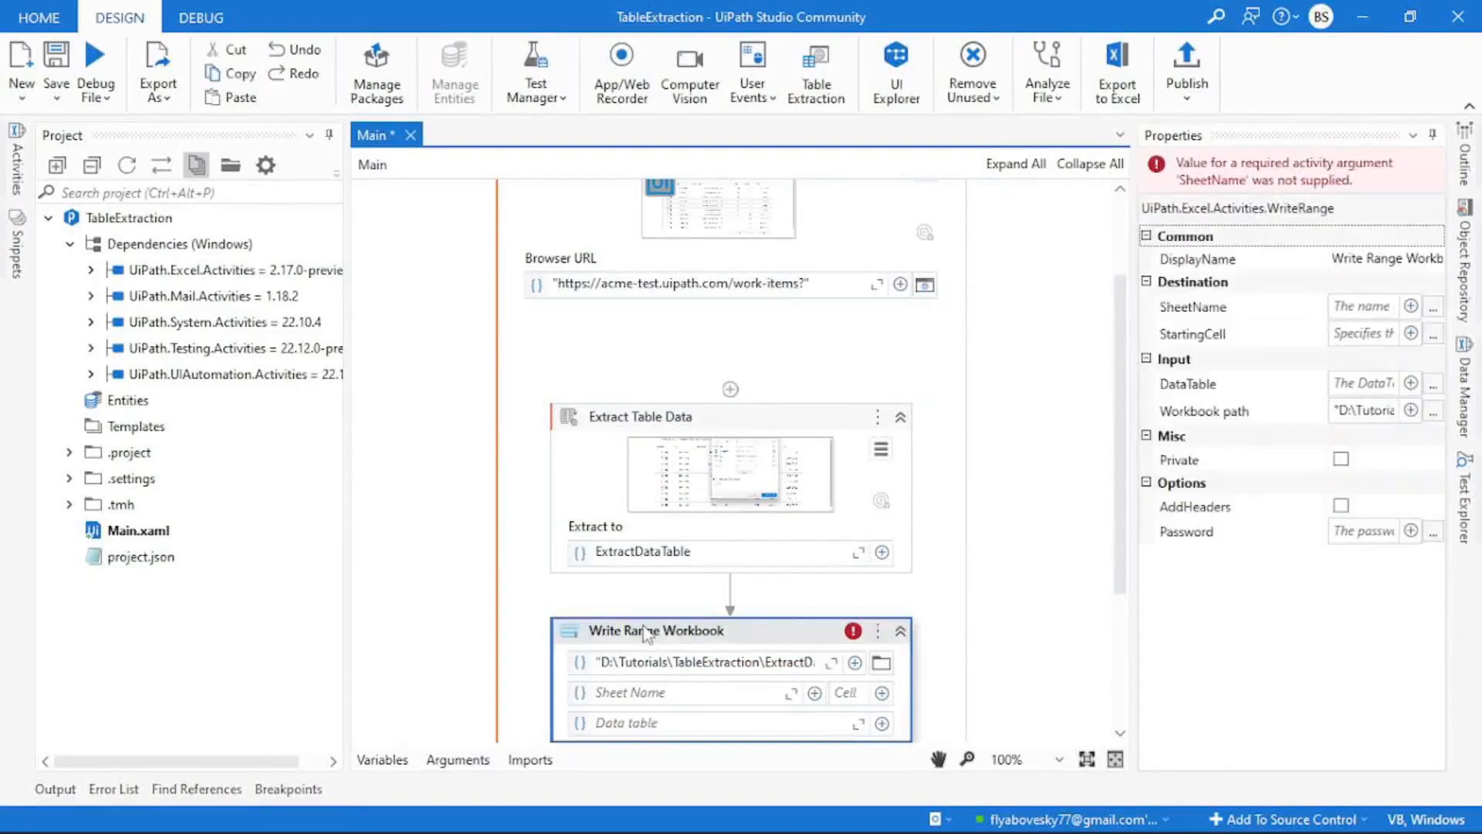
# Step: Set sheet name "Data" and data table ExtractDataTable, then show the activity's properties
pyautogui.click(662, 691)
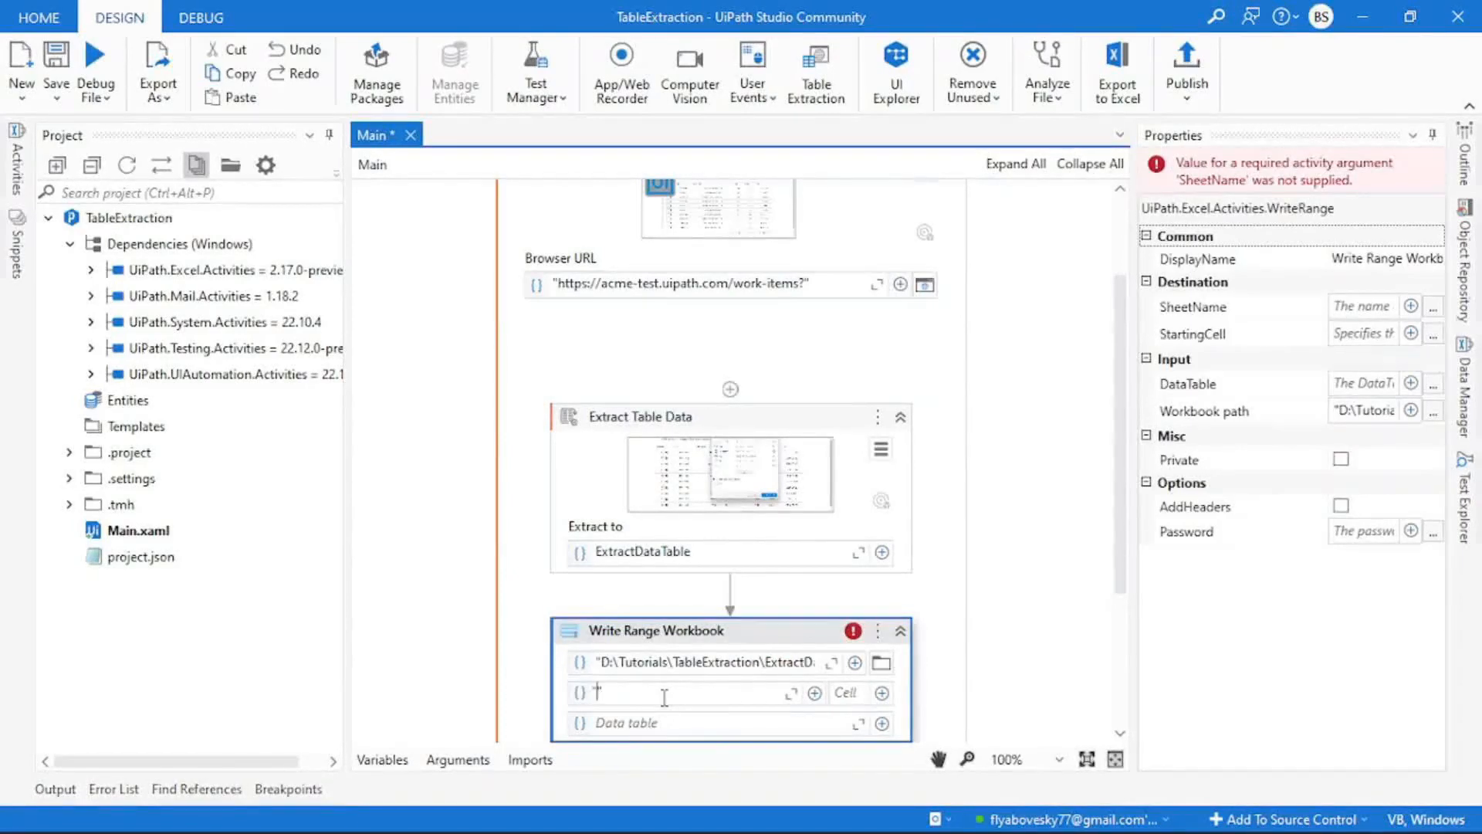
pyautogui.write('"Data"')
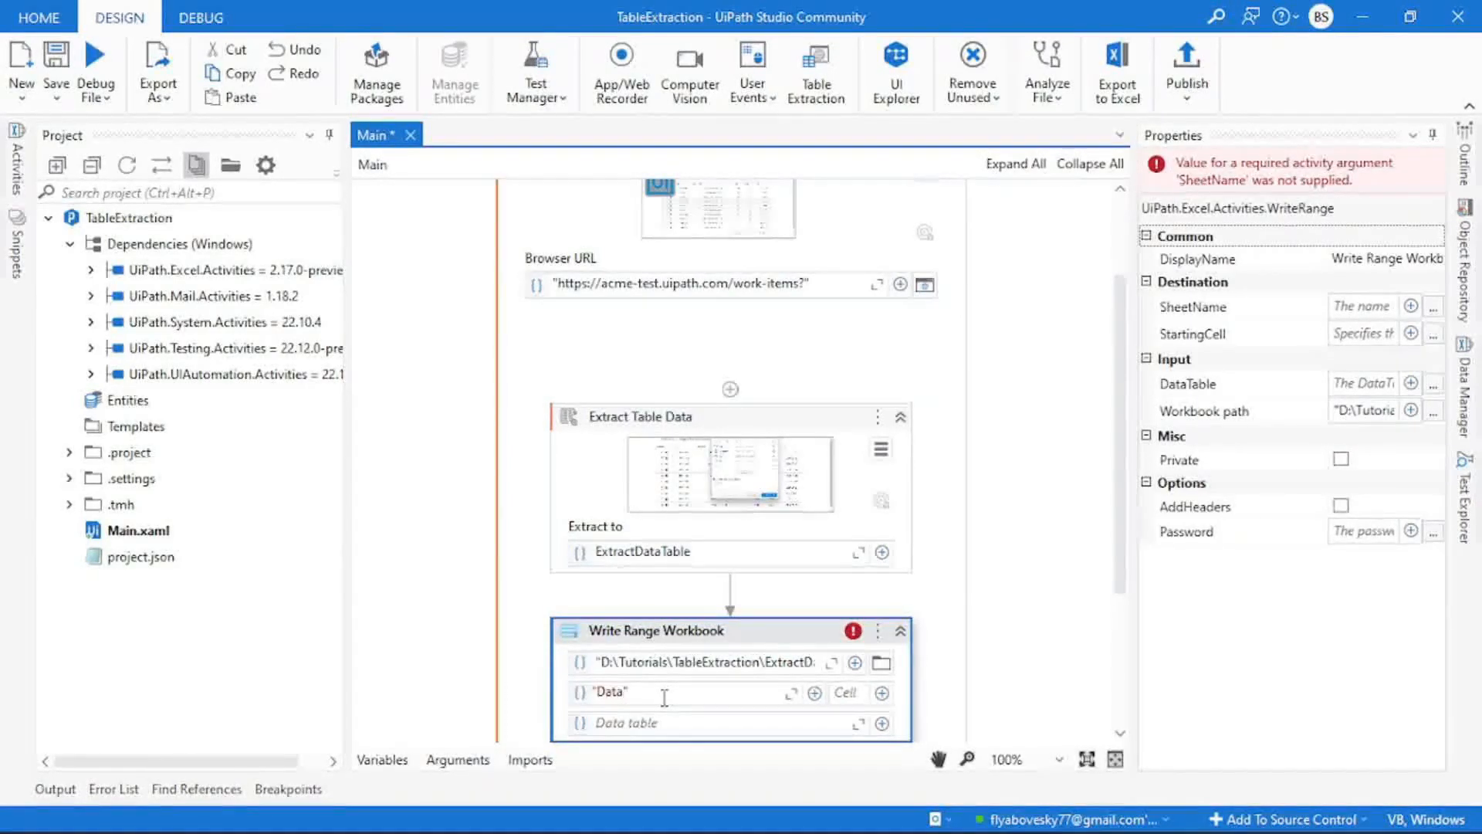
pyautogui.click(662, 723)
pyautogui.write('ExtractDataTable')
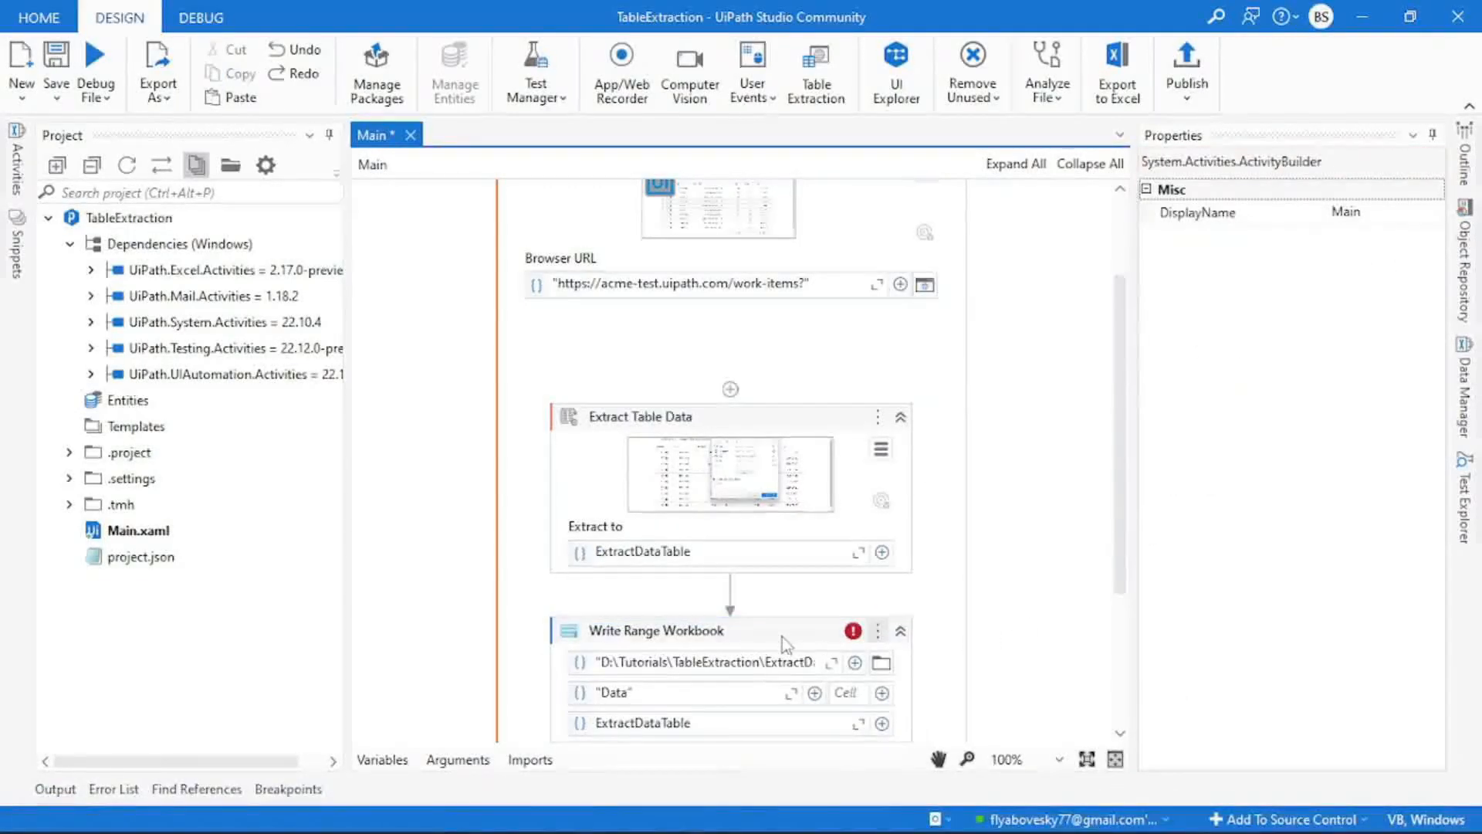
pyautogui.click(653, 630)
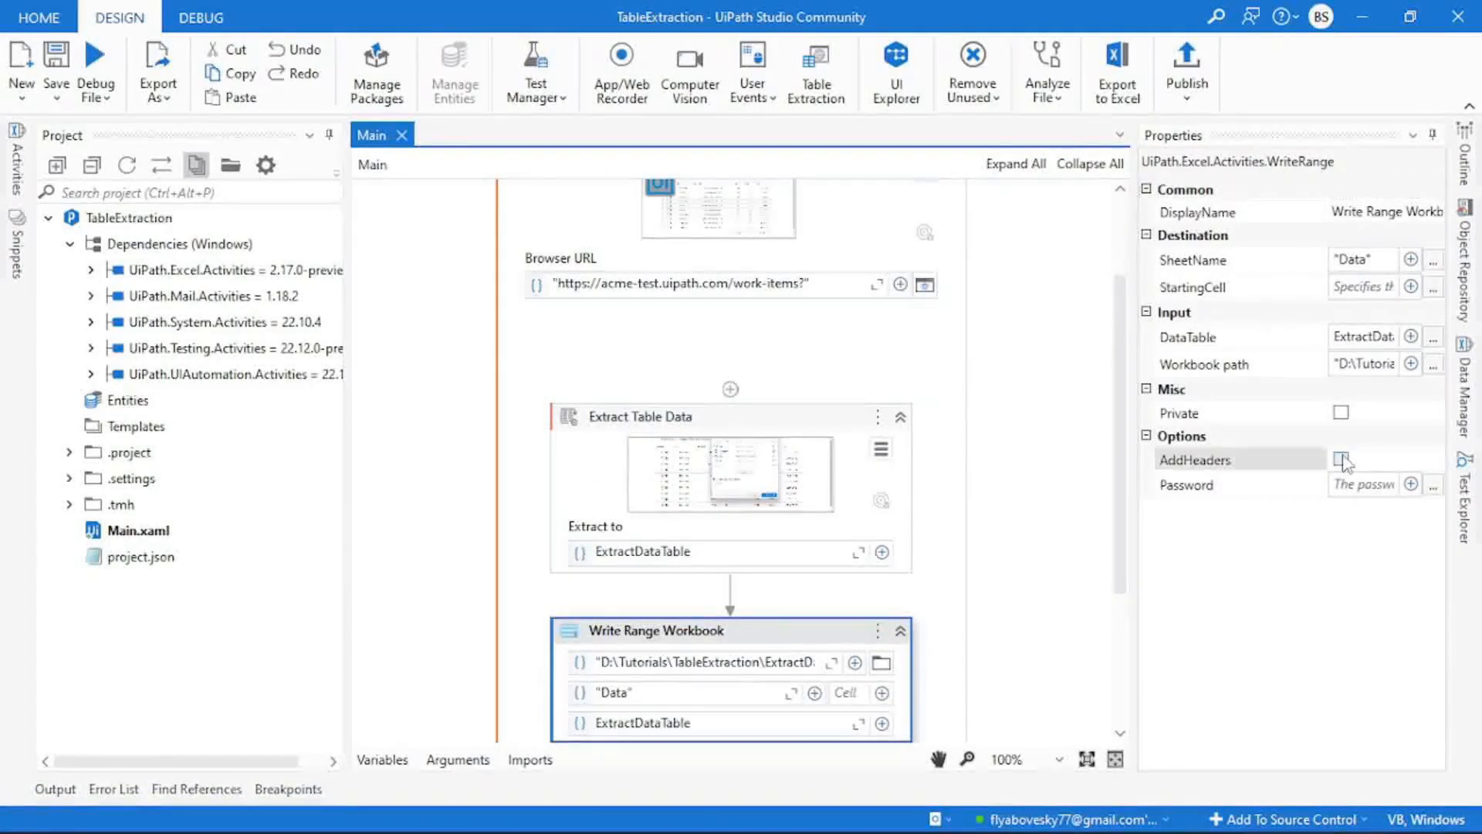
# Step: Enable Add headers on Write Range Workbook and run the whole workflow from the Debug dropdown
pyautogui.click(1341, 458)
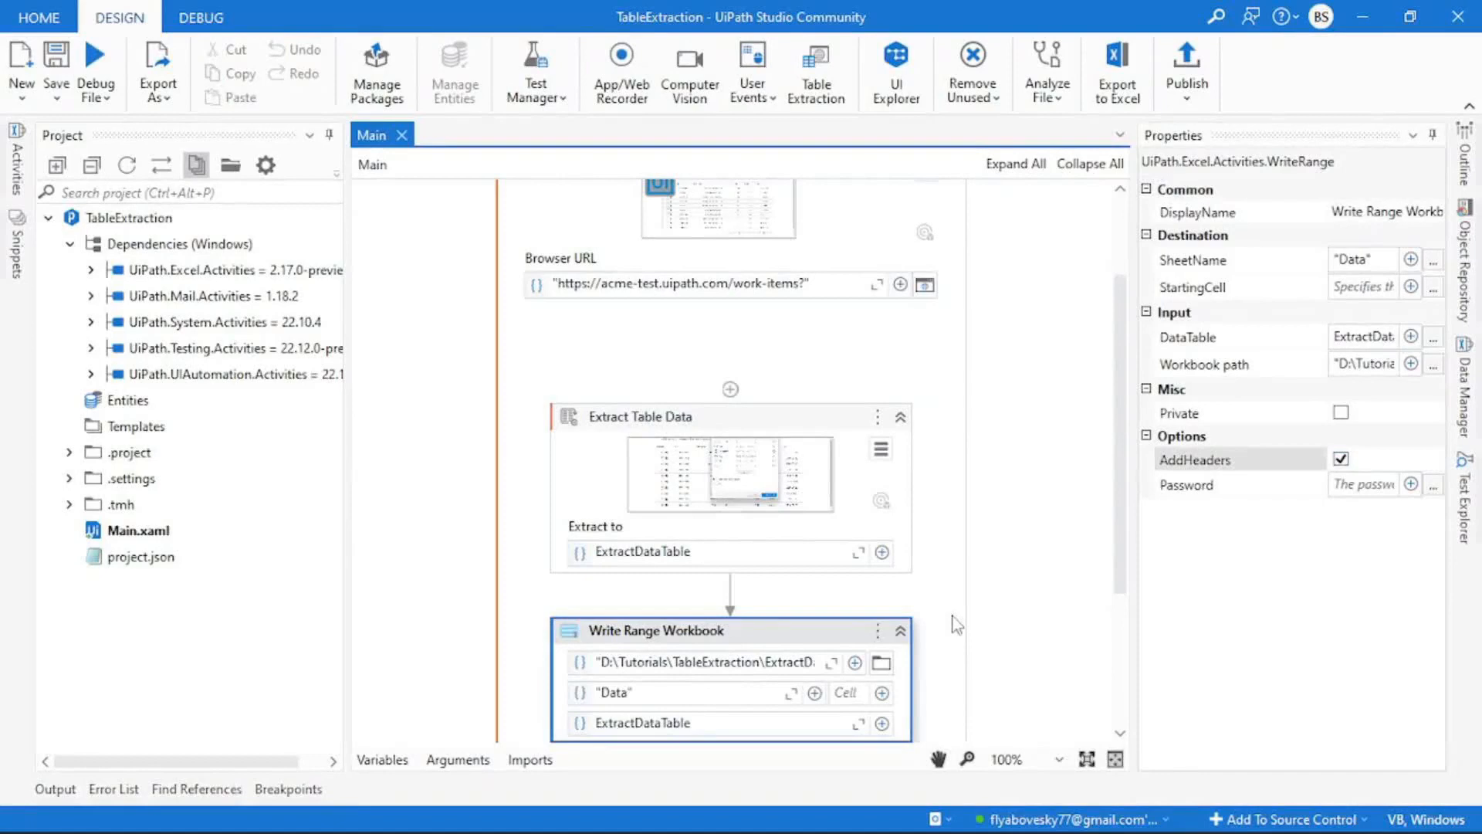
pyautogui.moveTo(402, 376)
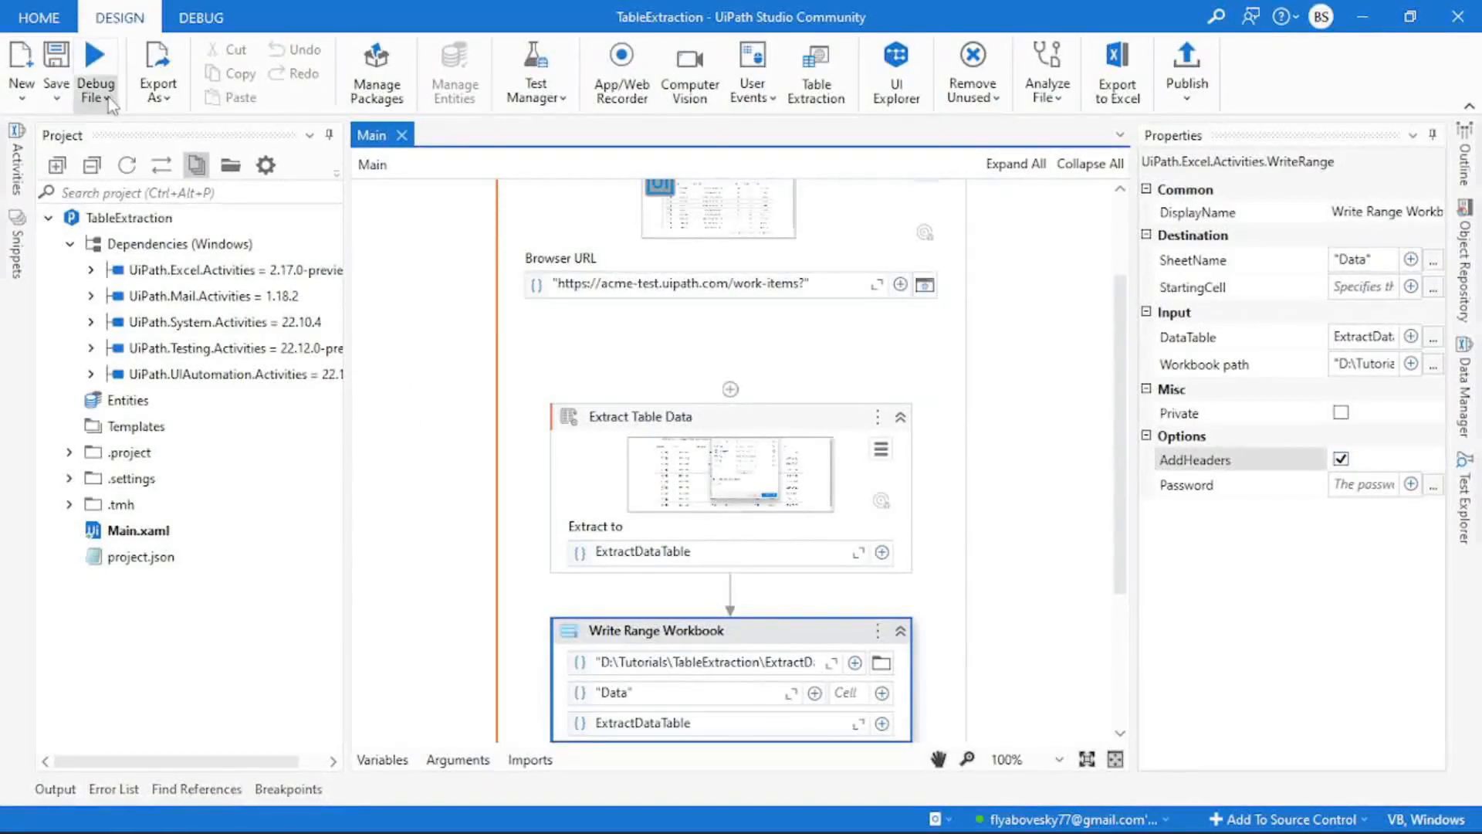
pyautogui.click(117, 80)
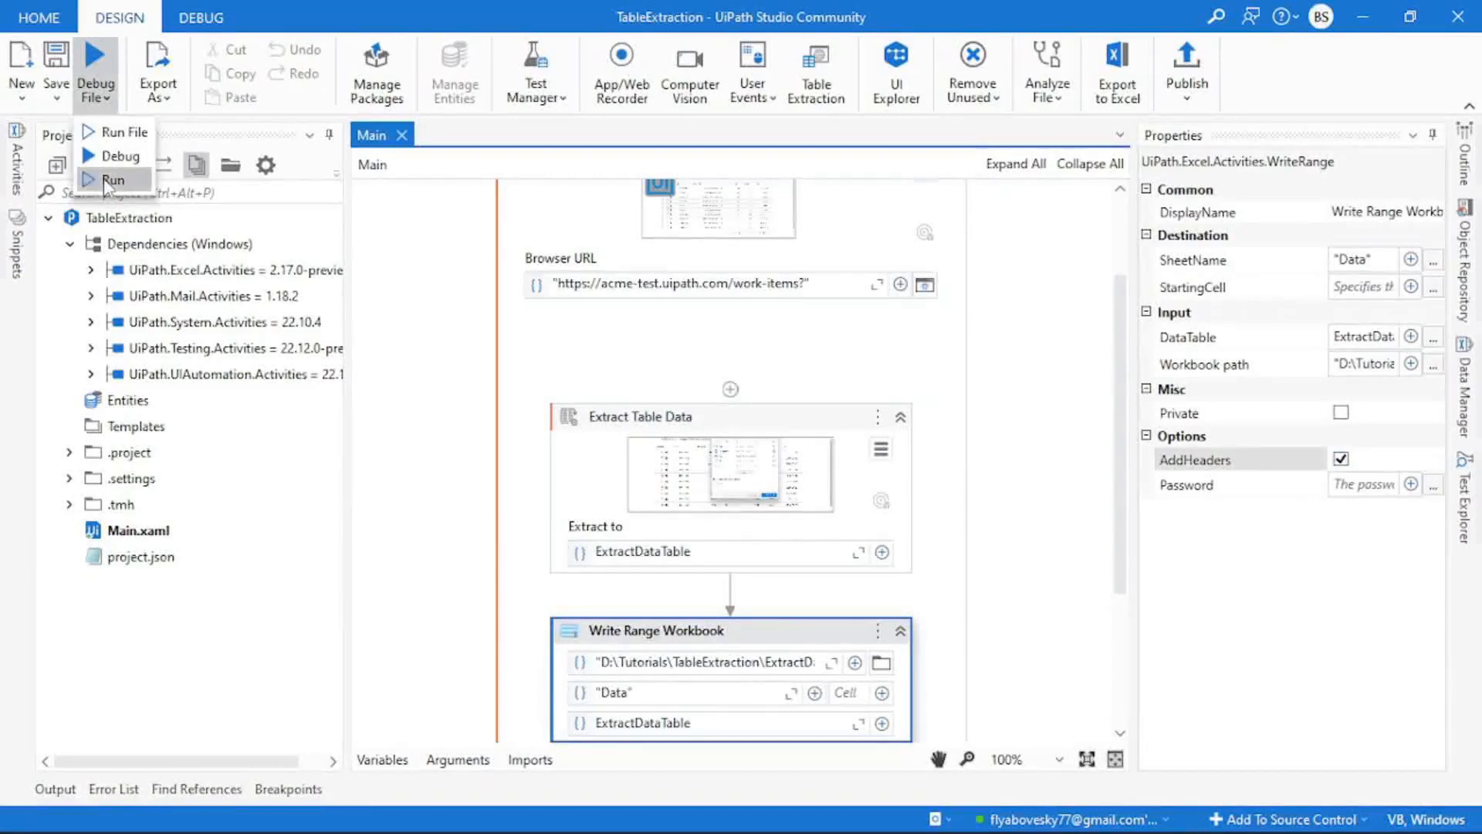
pyautogui.click(111, 179)
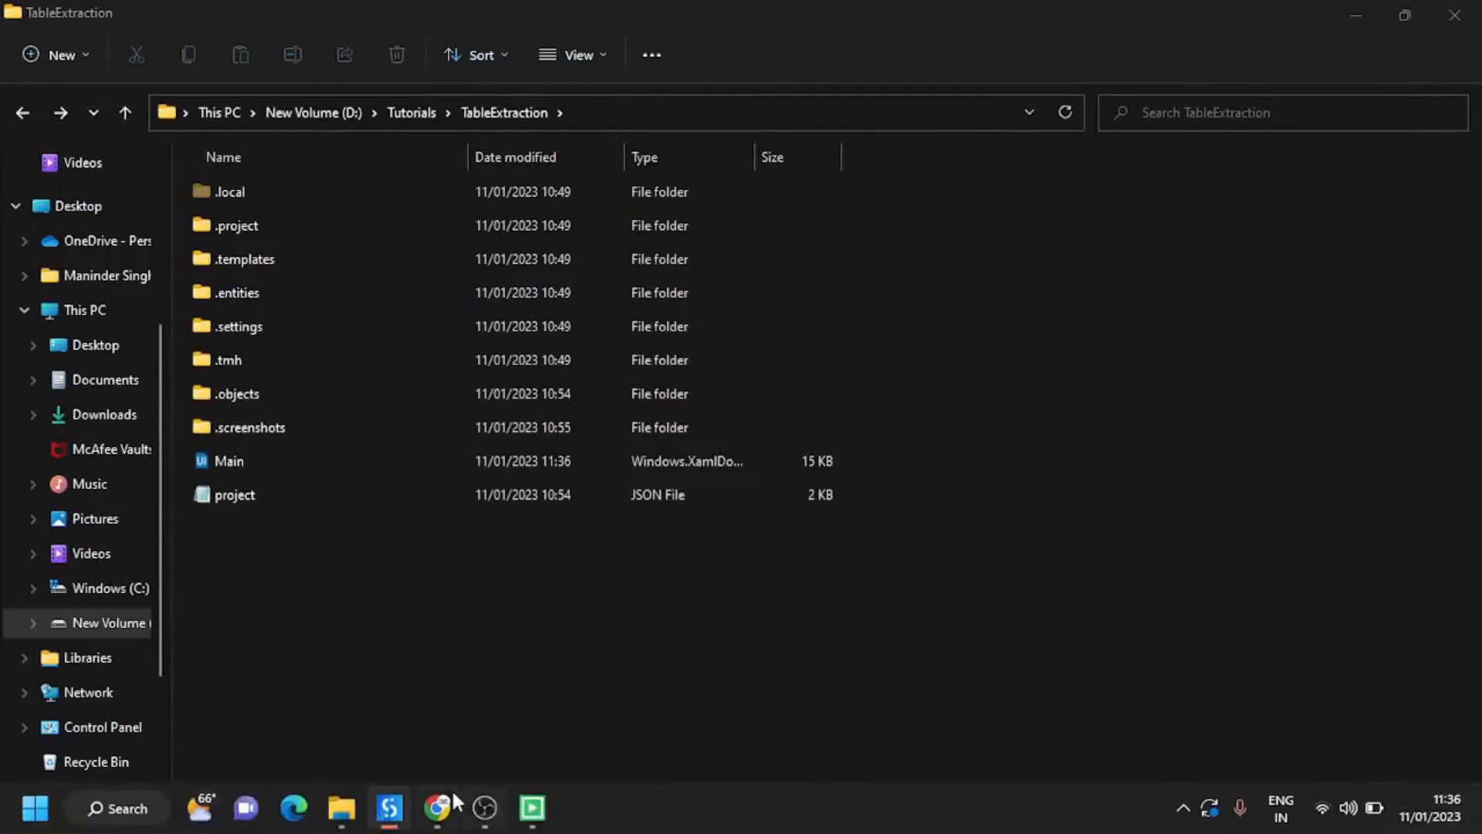
# Step: Let the robot page through ACME work items from page 1 to the last page 11 while extracting
pyautogui.click(436, 808)
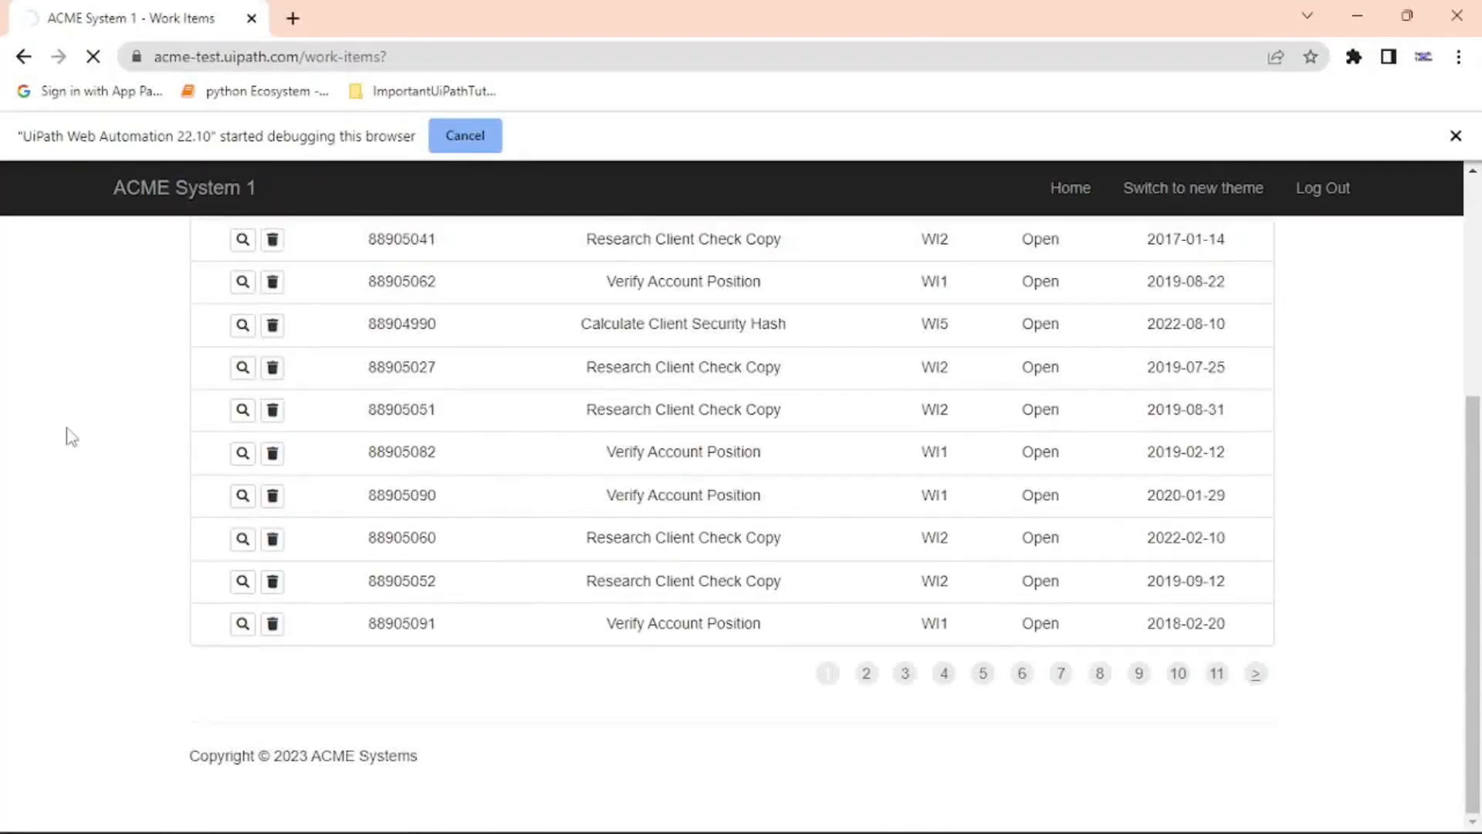
pyautogui.click(864, 674)
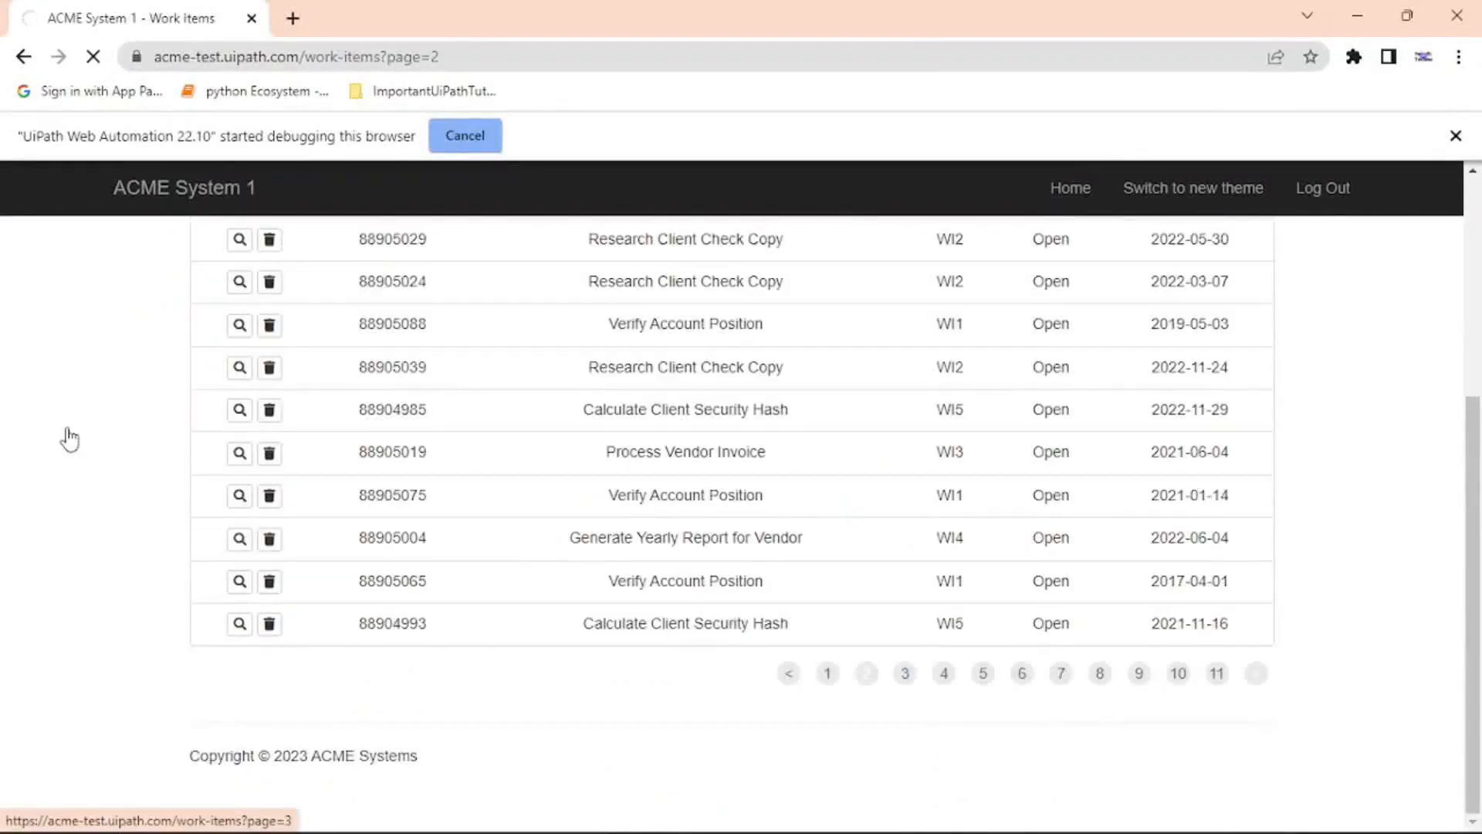
pyautogui.click(903, 673)
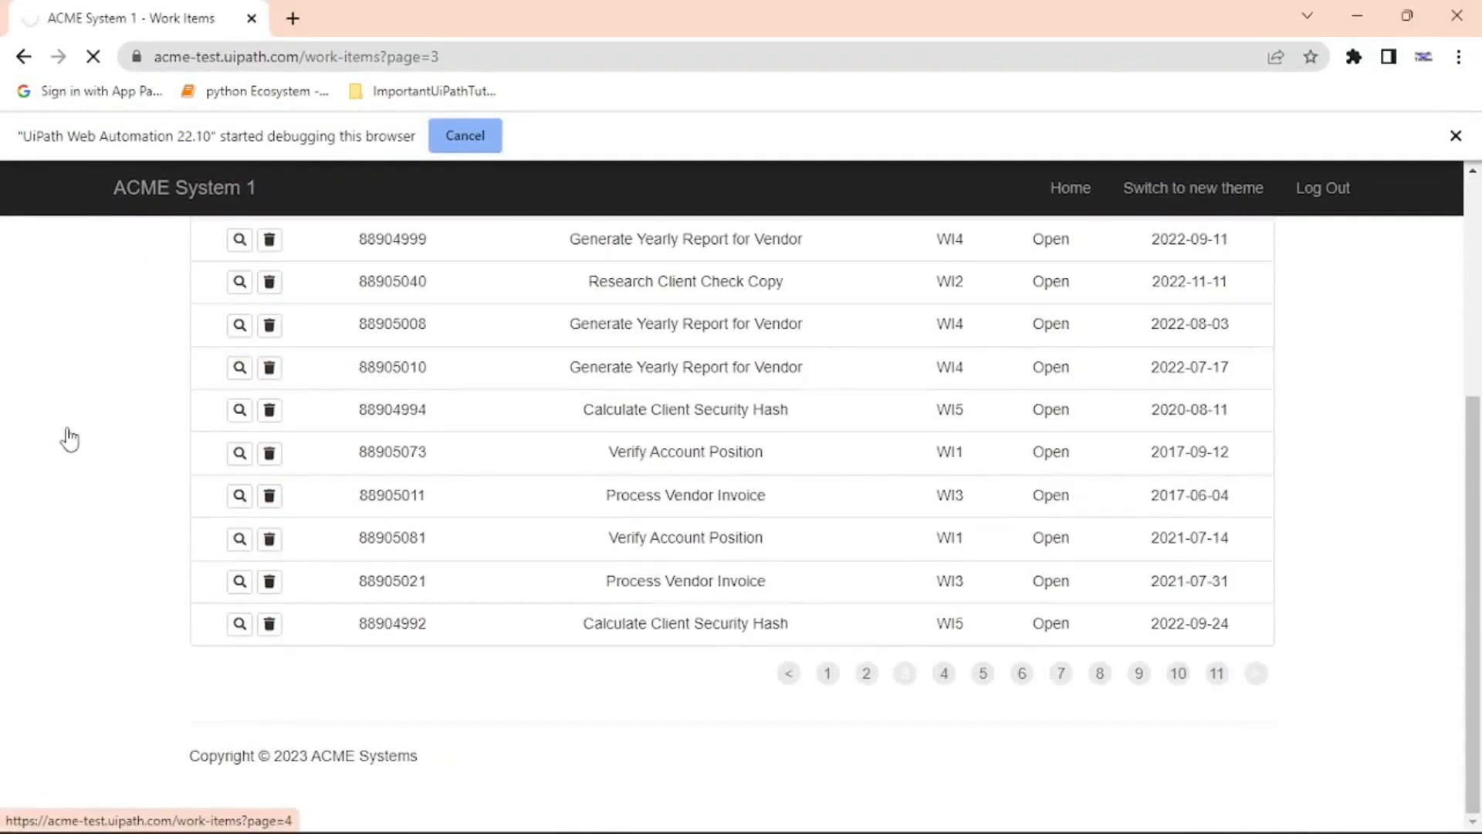
pyautogui.click(942, 673)
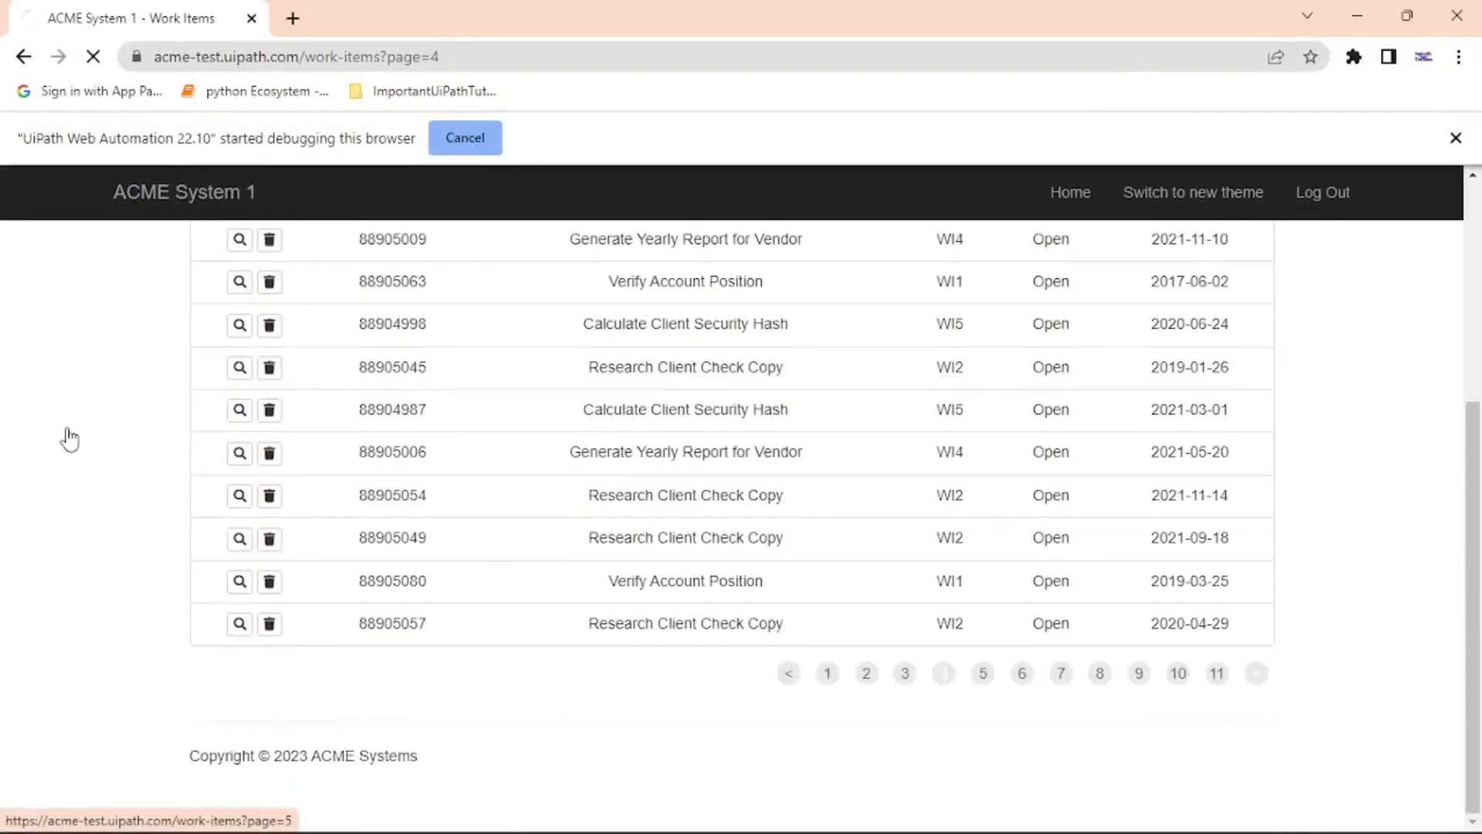
pyautogui.click(982, 673)
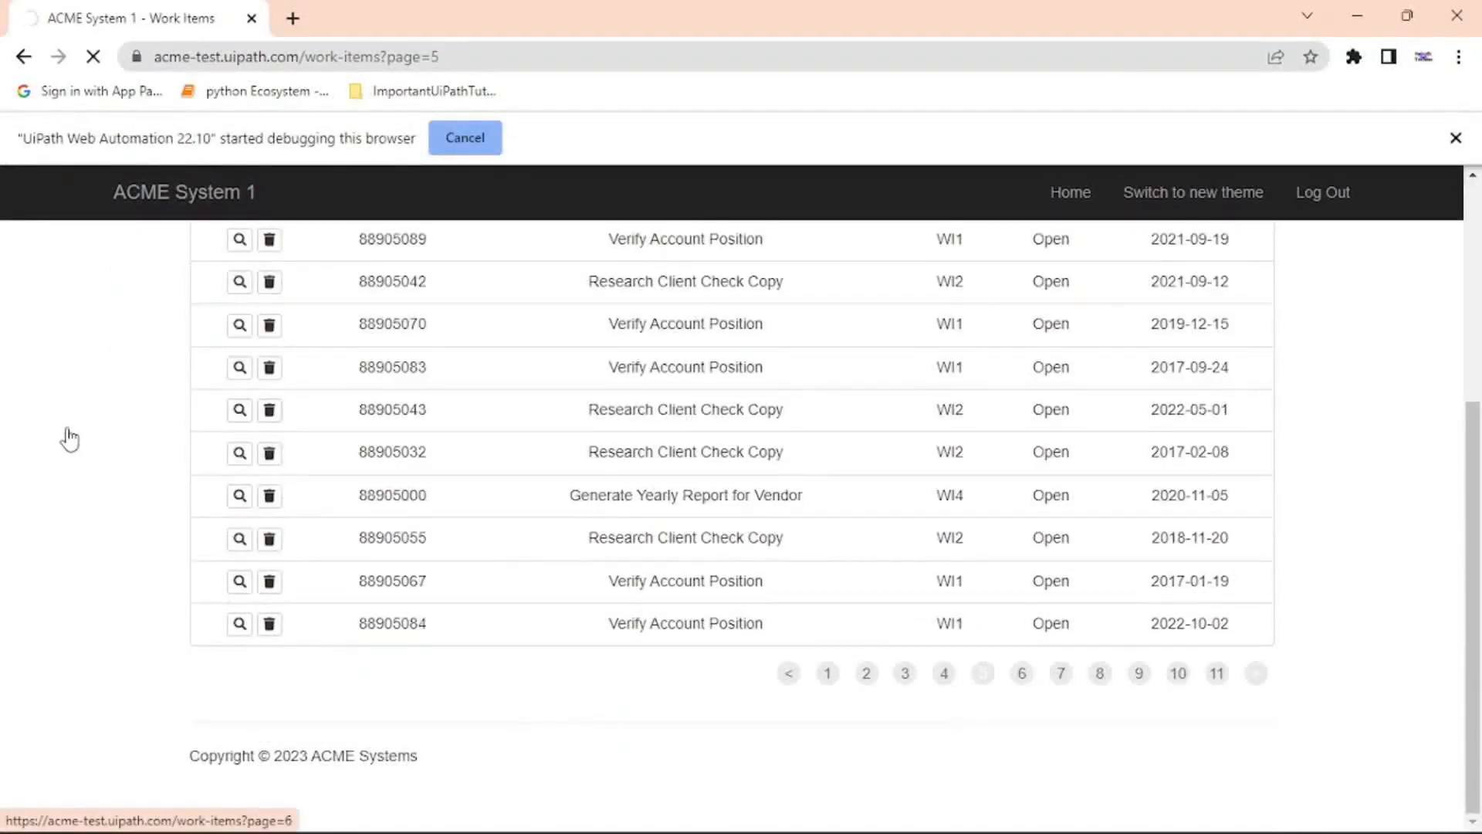
pyautogui.click(1022, 673)
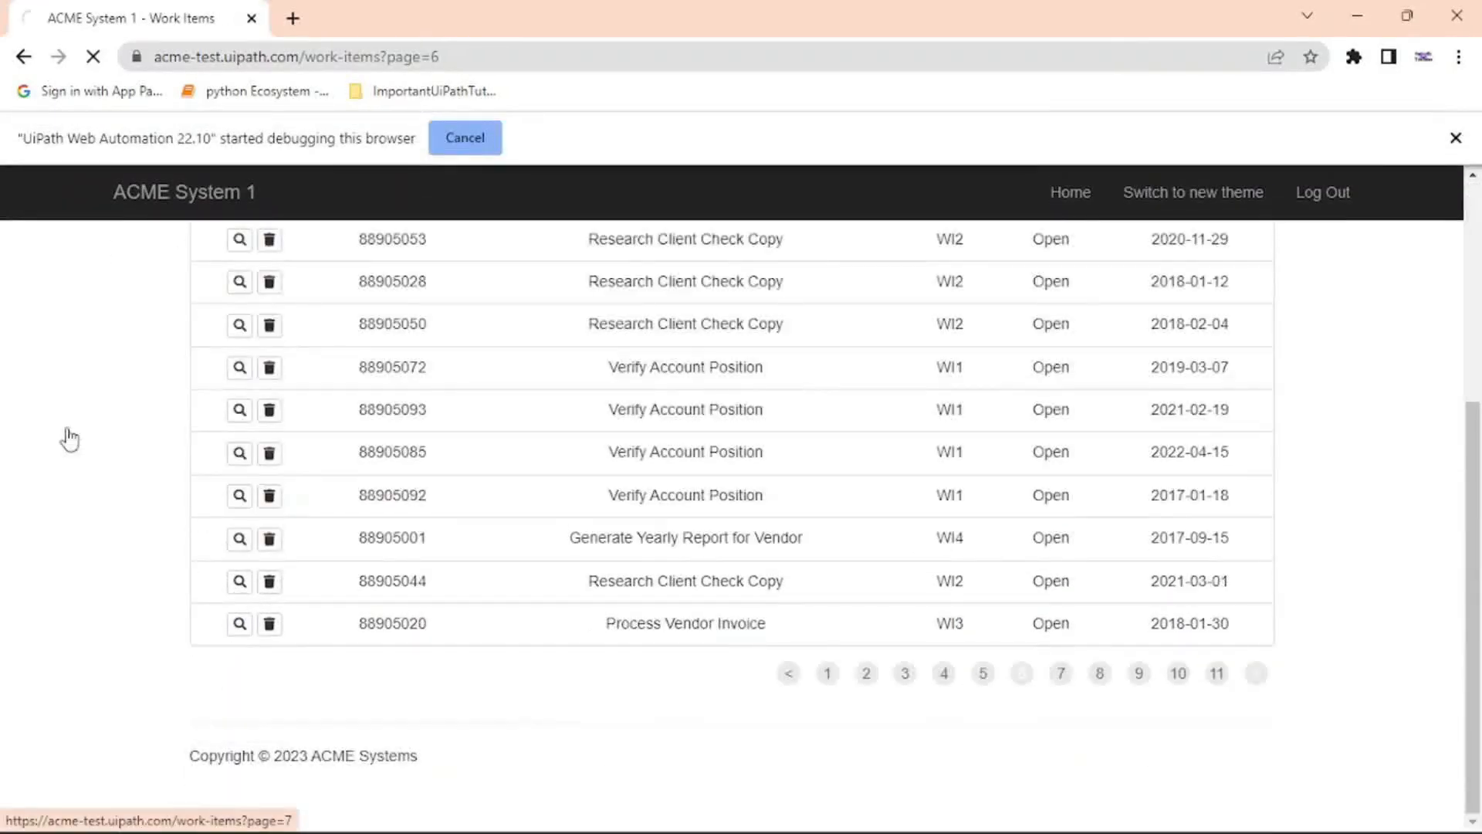
pyautogui.click(1059, 673)
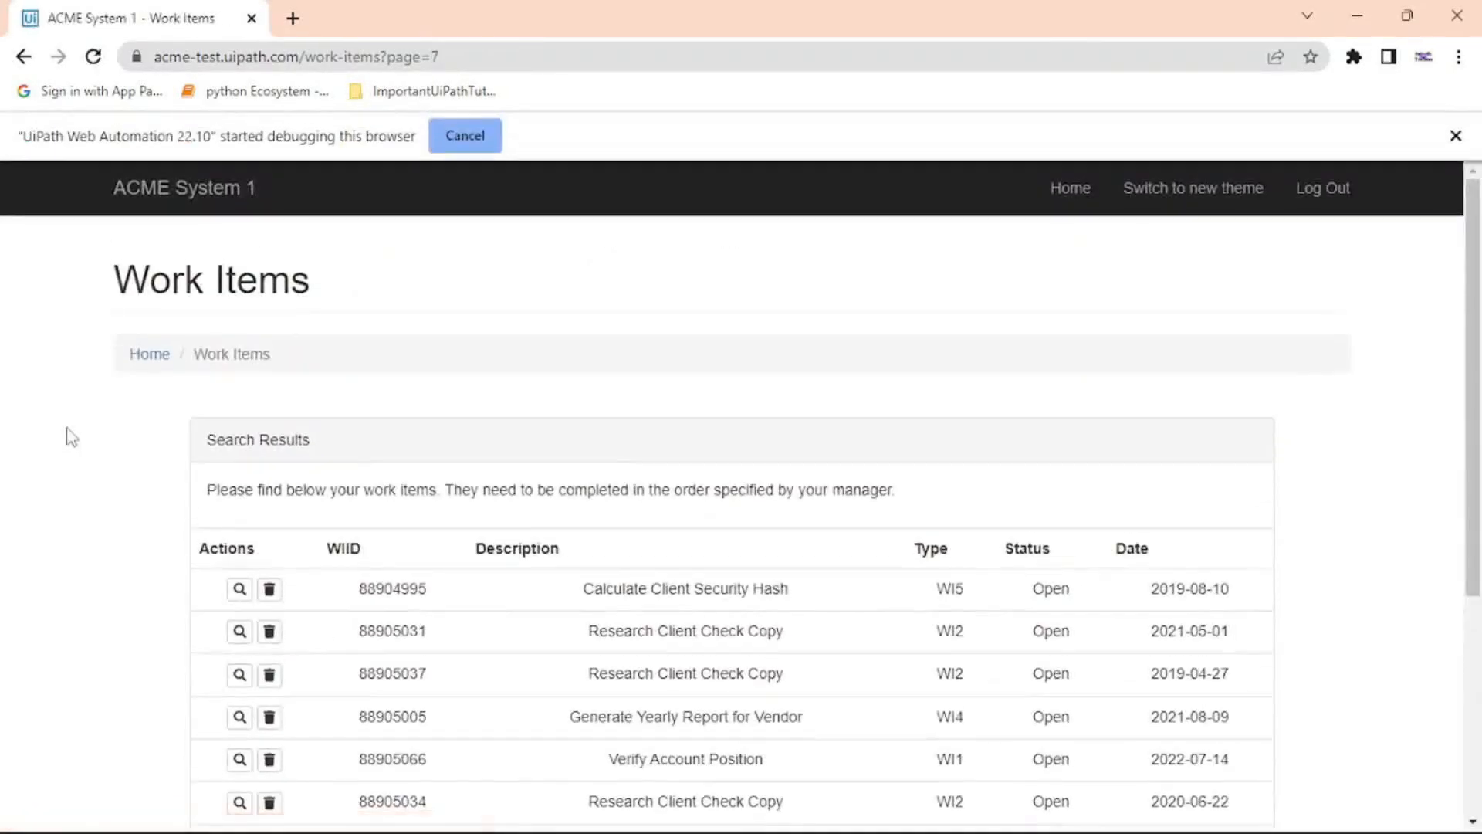
pyautogui.scroll(-3)
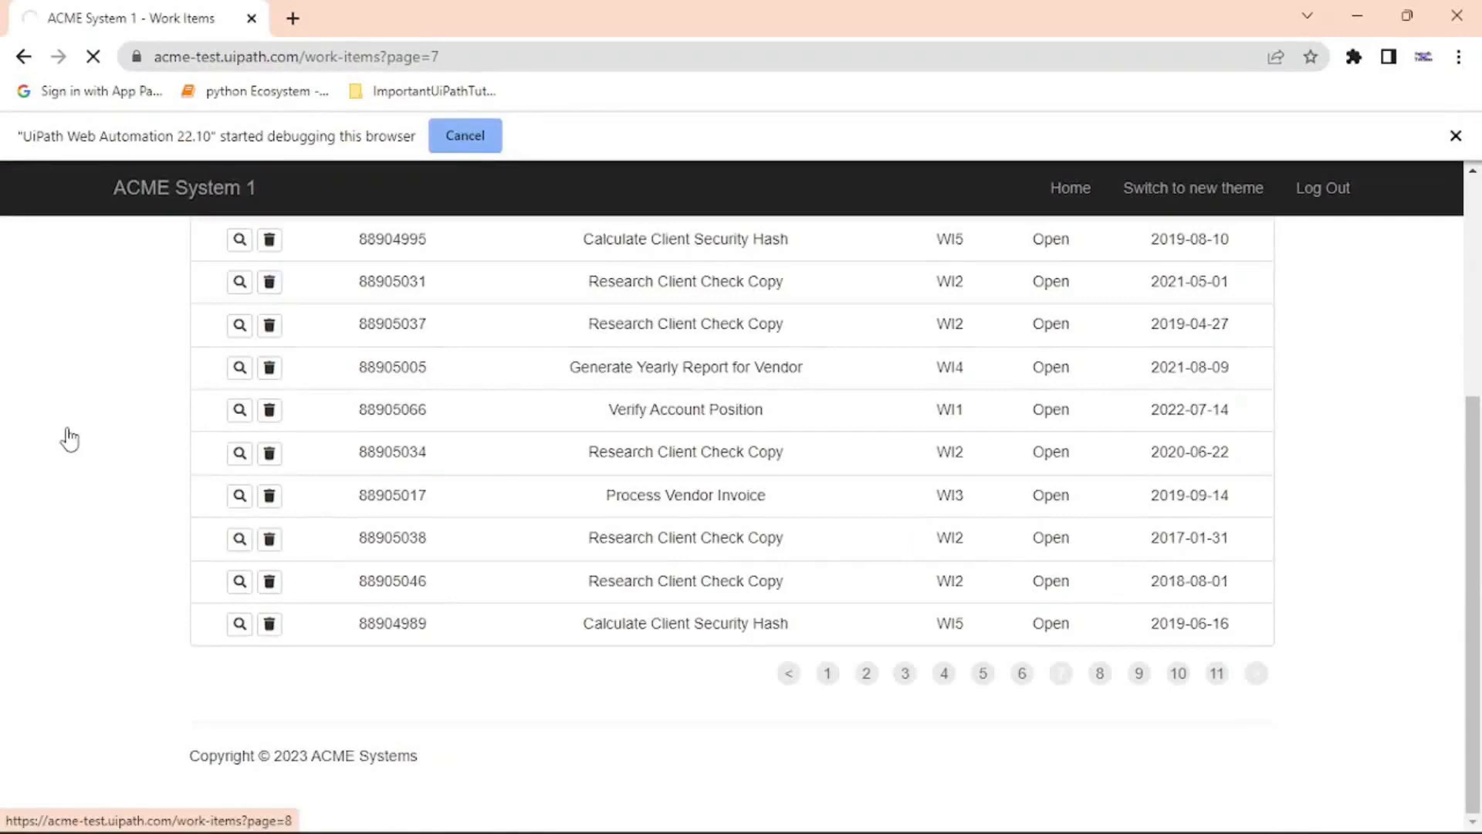
pyautogui.click(1099, 673)
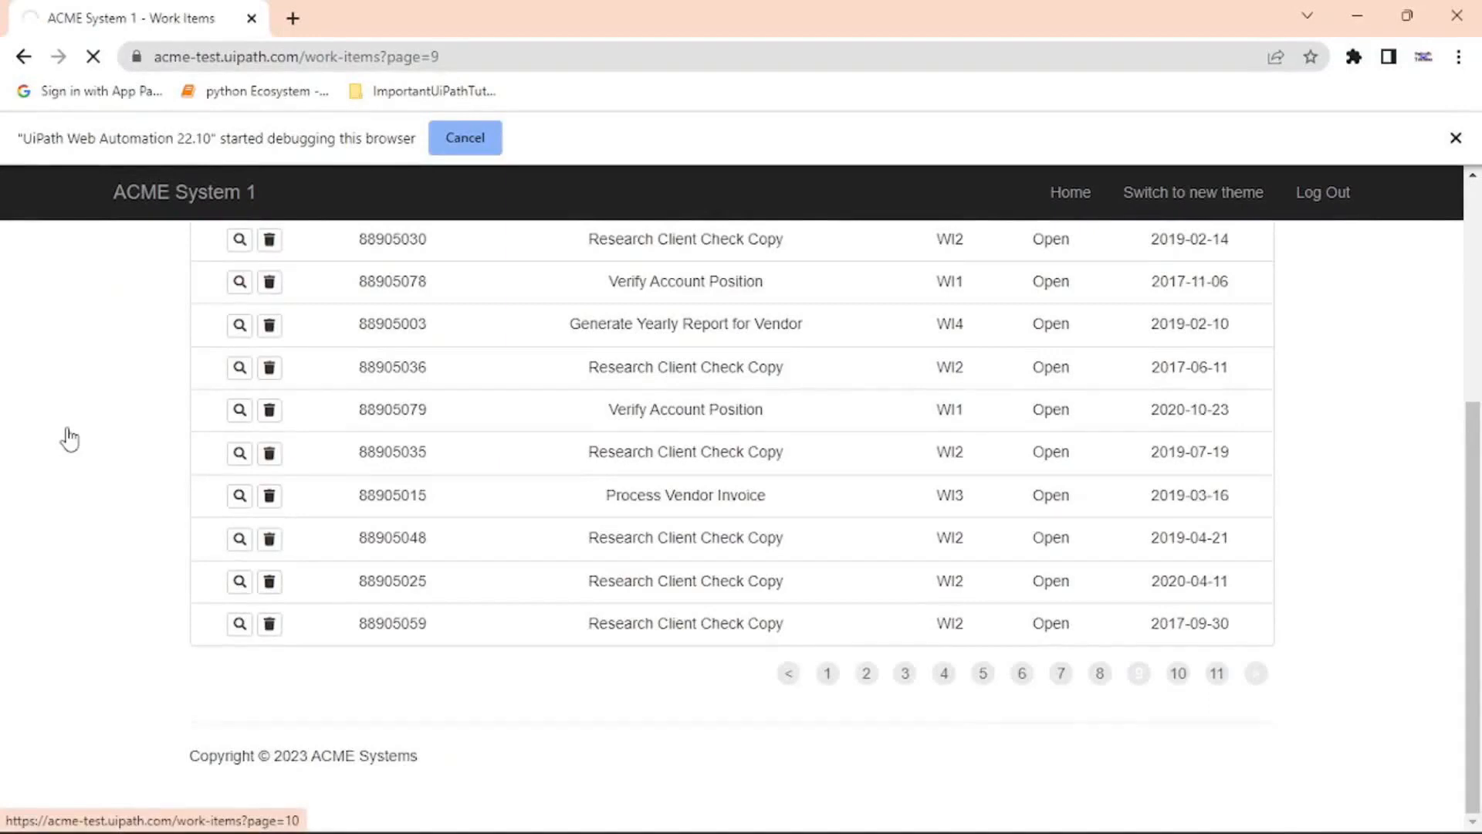
pyautogui.click(1178, 673)
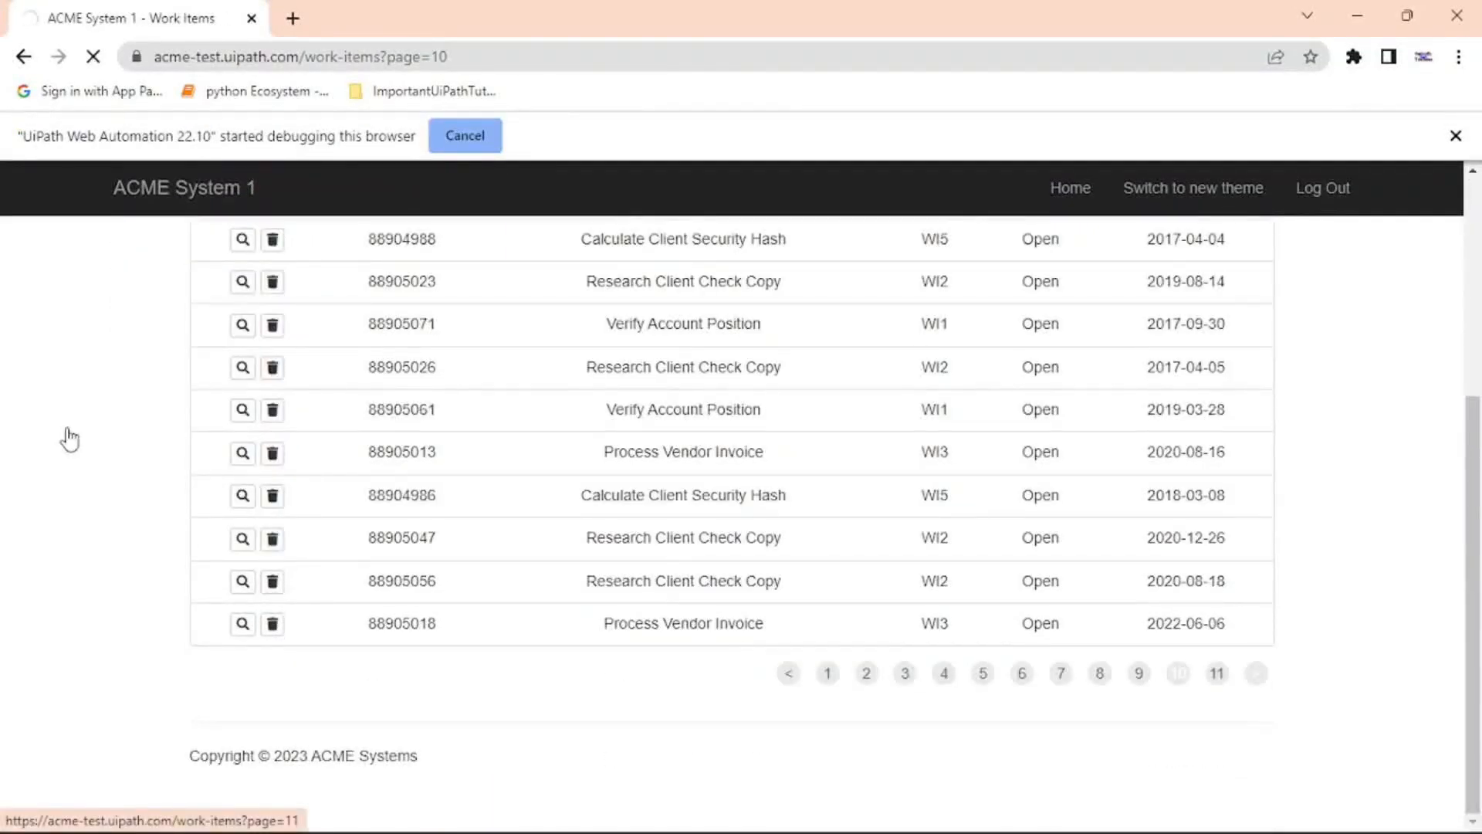
pyautogui.click(1217, 673)
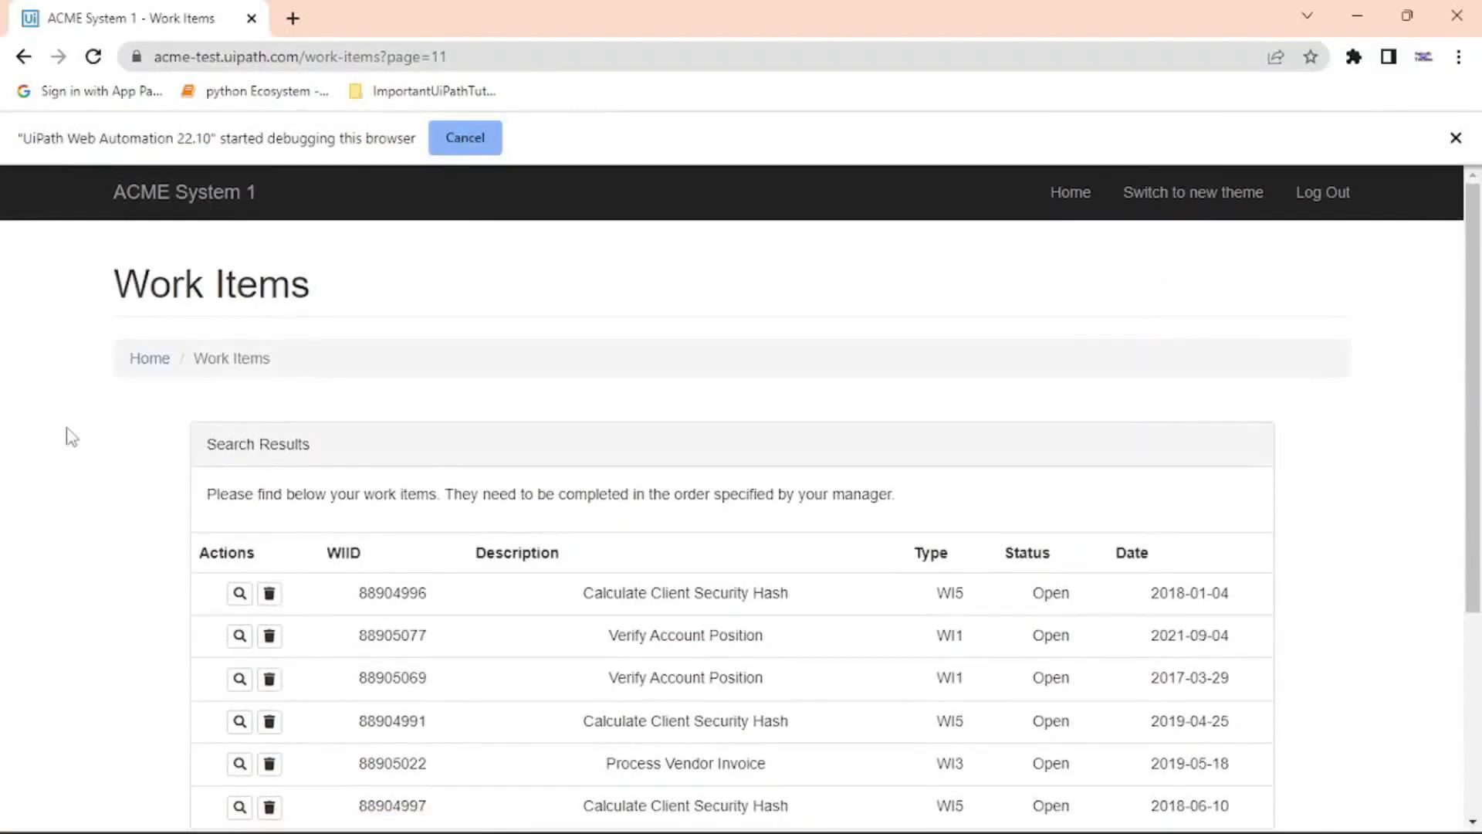
pyautogui.click(1454, 137)
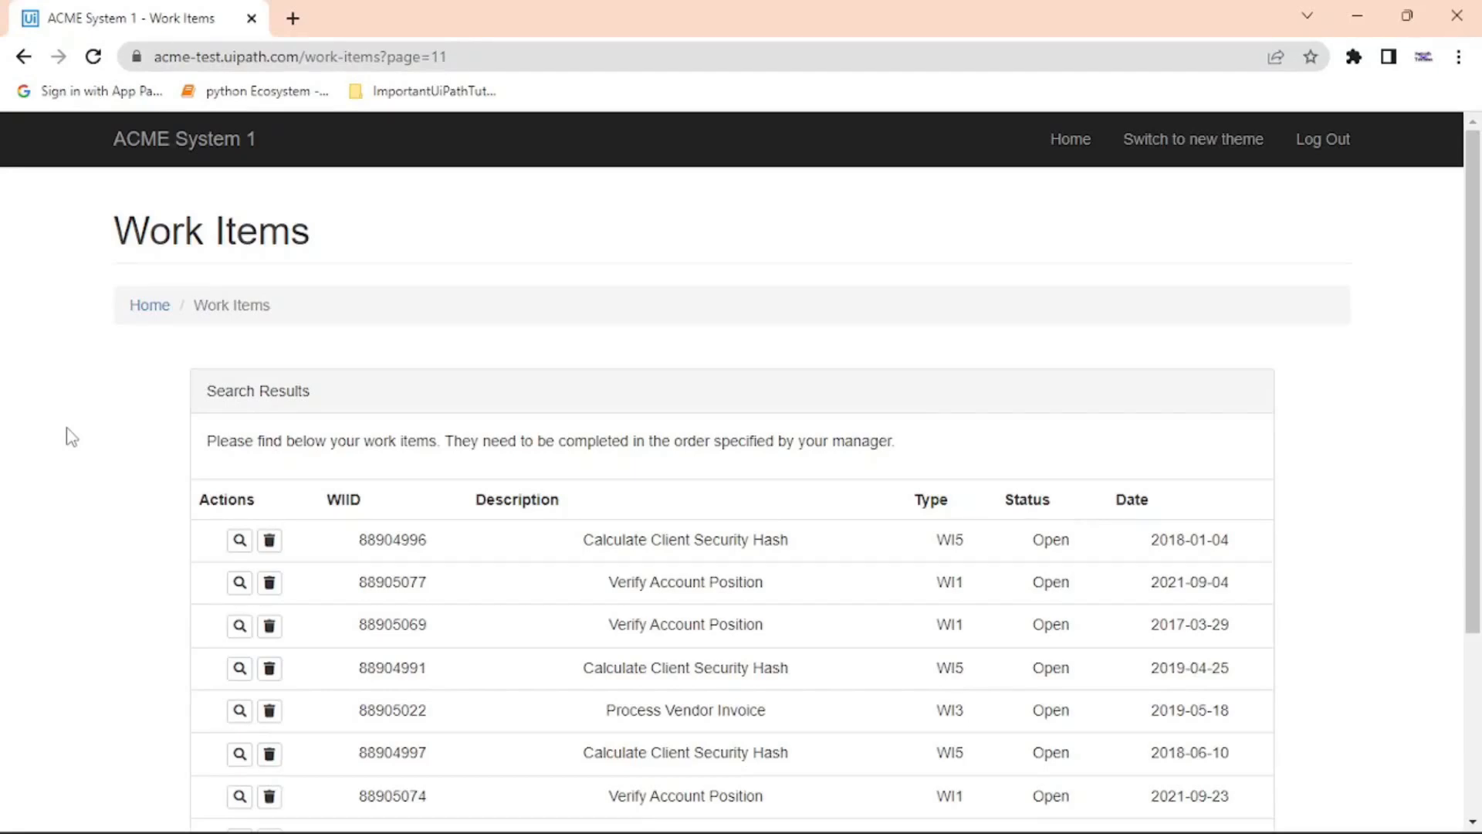
pyautogui.scroll(-3)
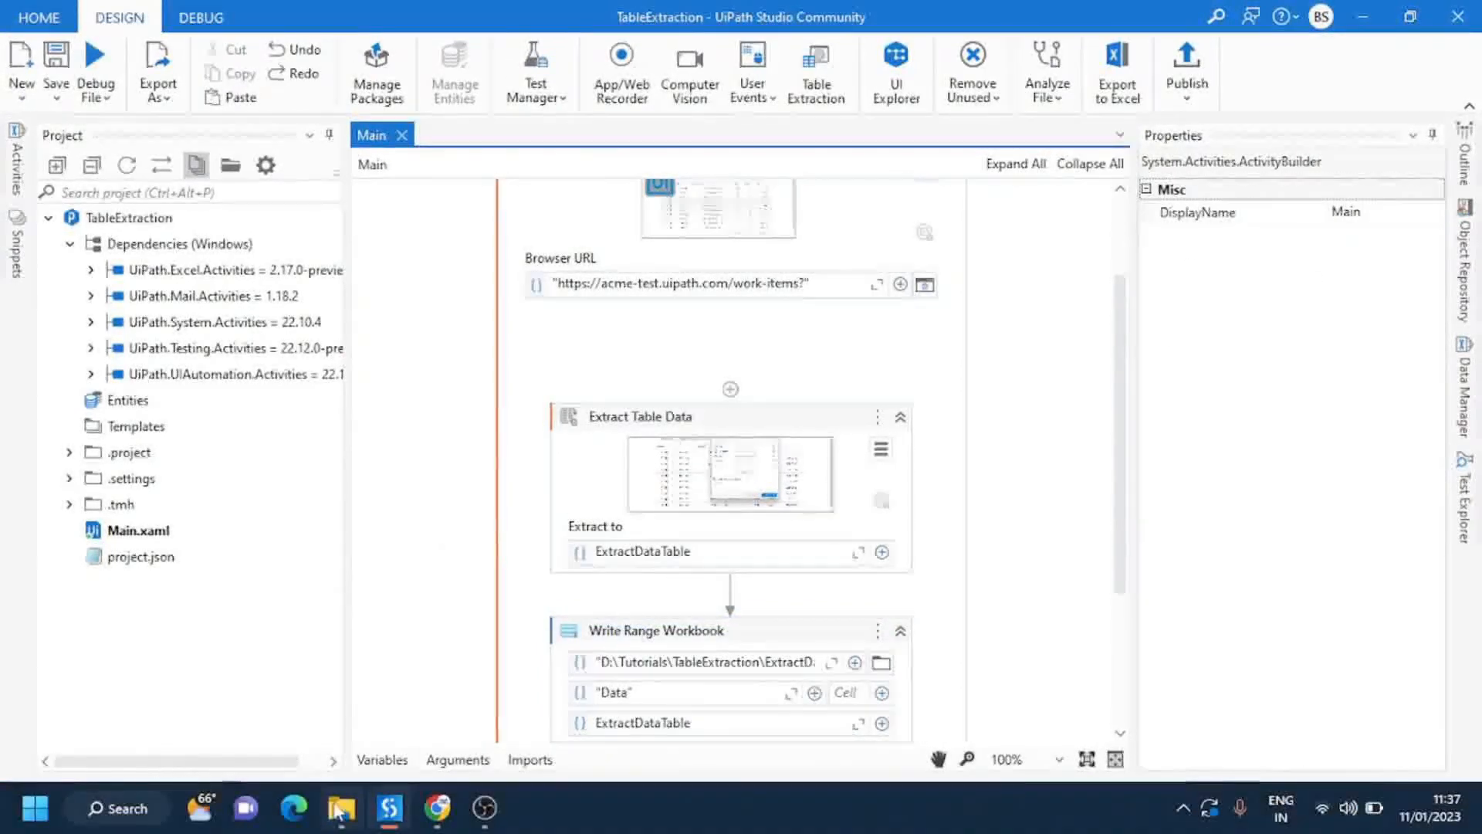
# Step: Open ExtractData.xlsx from the TableExtraction folder in Excel
pyautogui.click(340, 808)
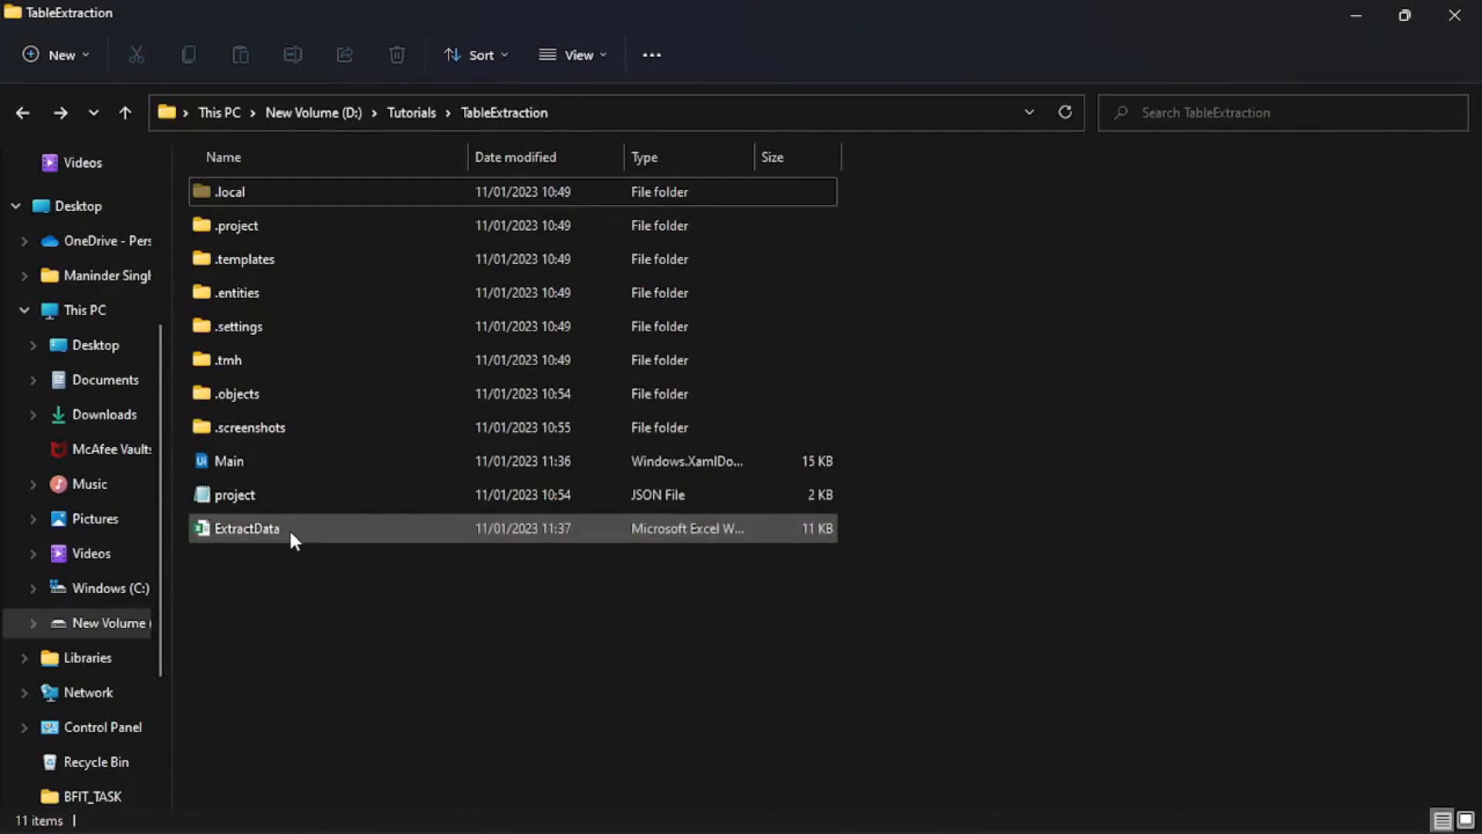
pyautogui.click(245, 528)
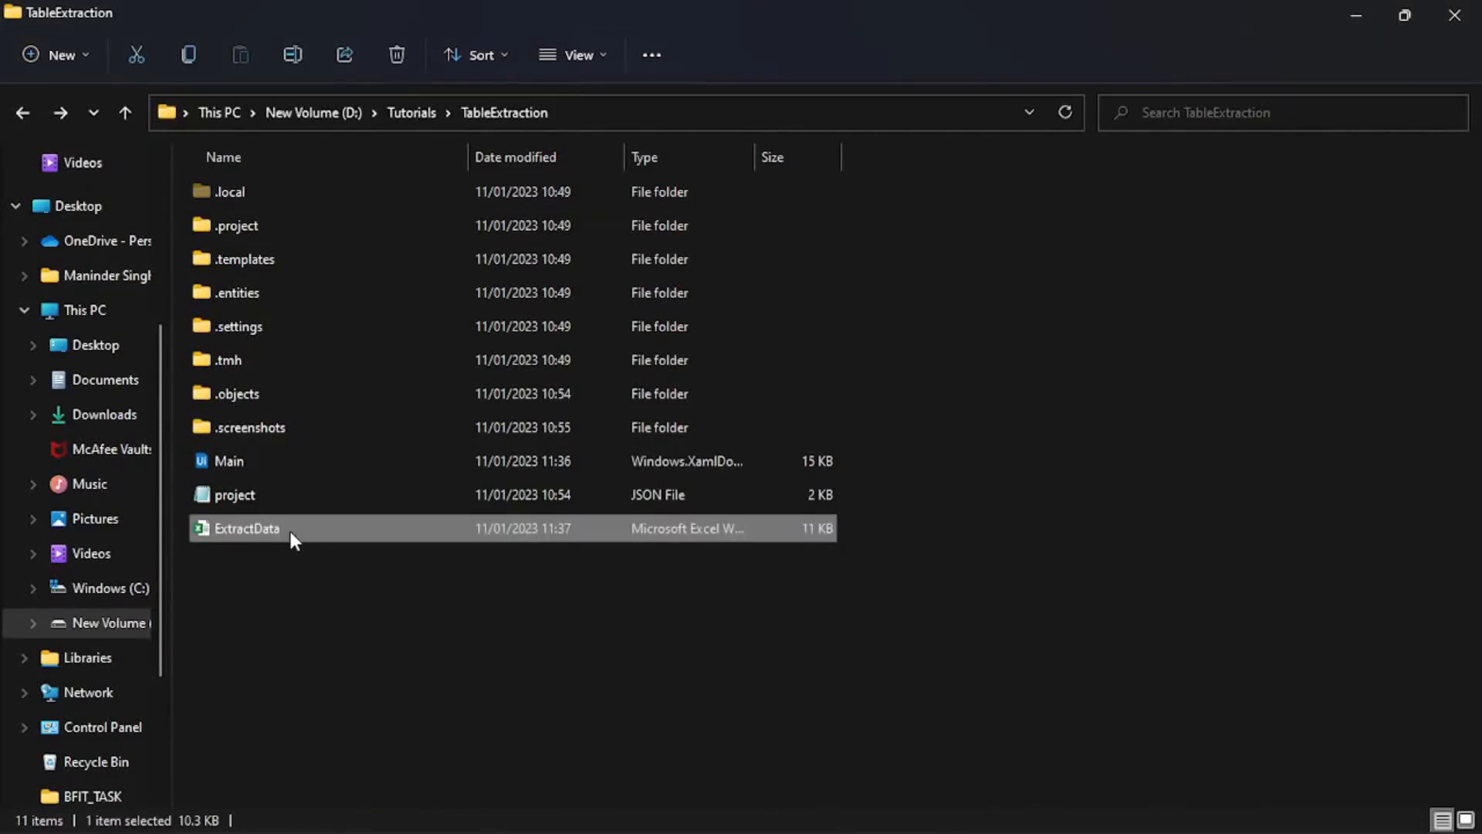
pyautogui.doubleClick(245, 528)
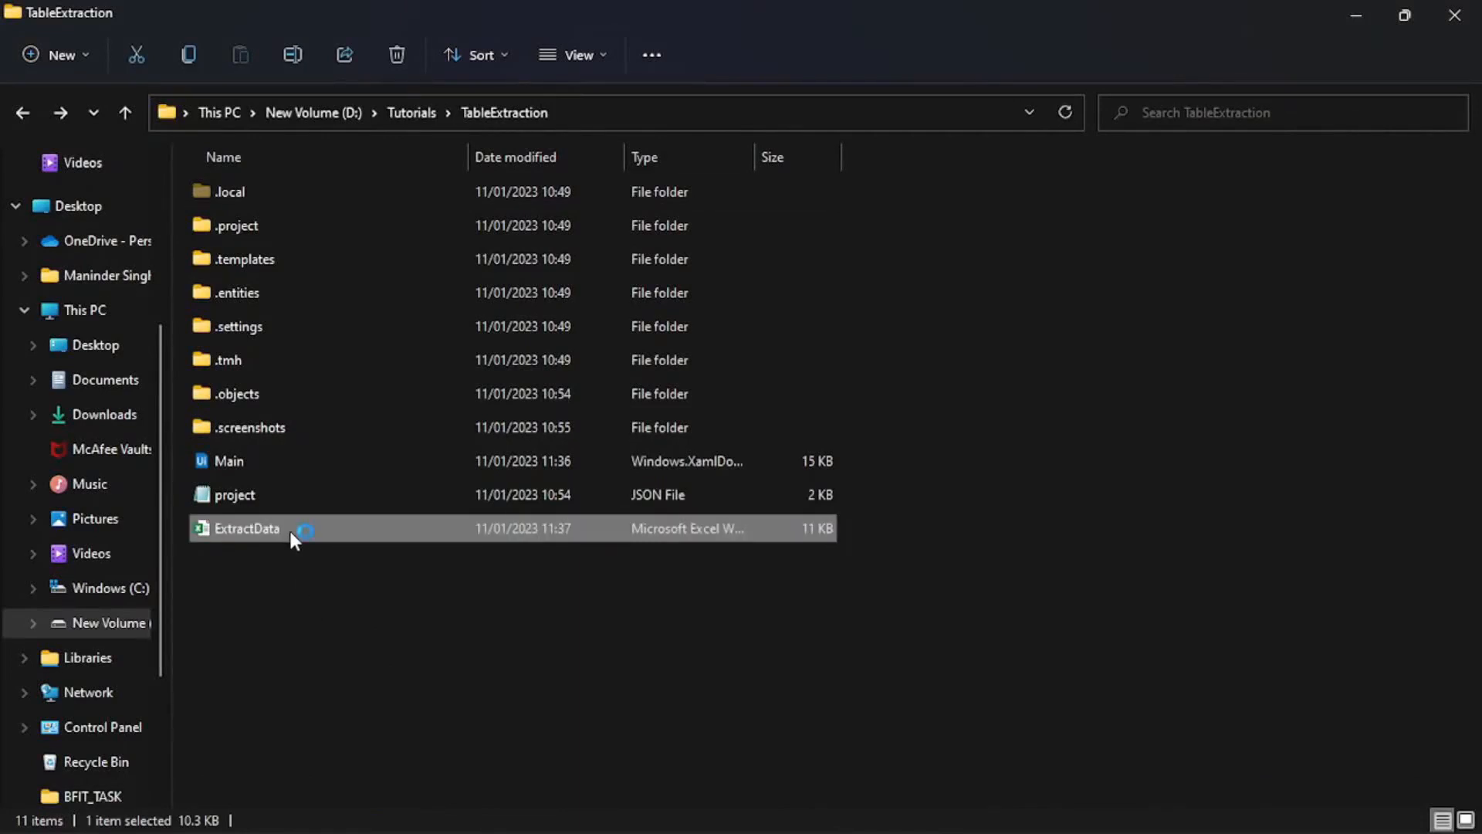
pyautogui.doubleClick(246, 528)
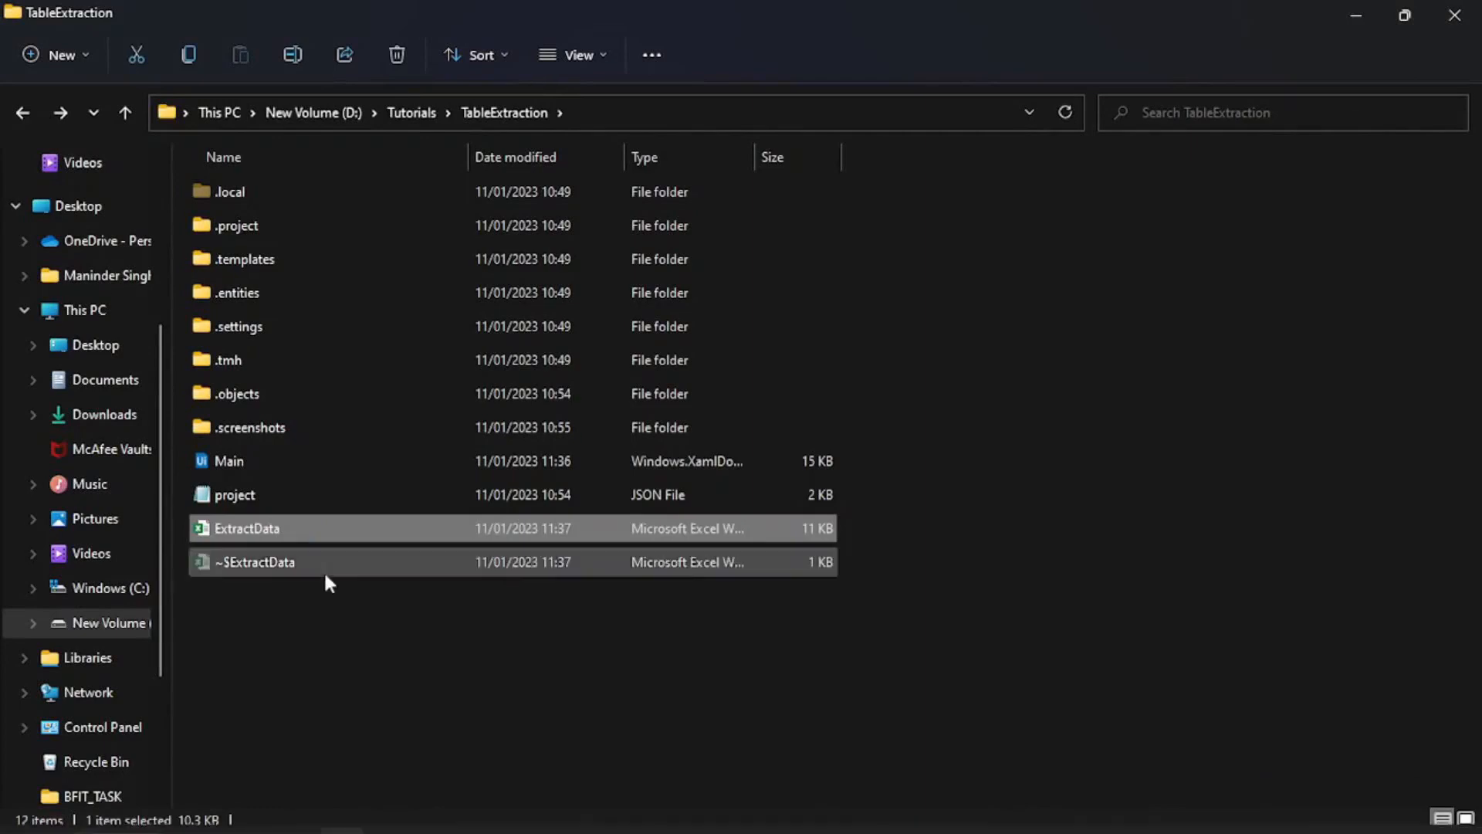
pyautogui.doubleClick(245, 528)
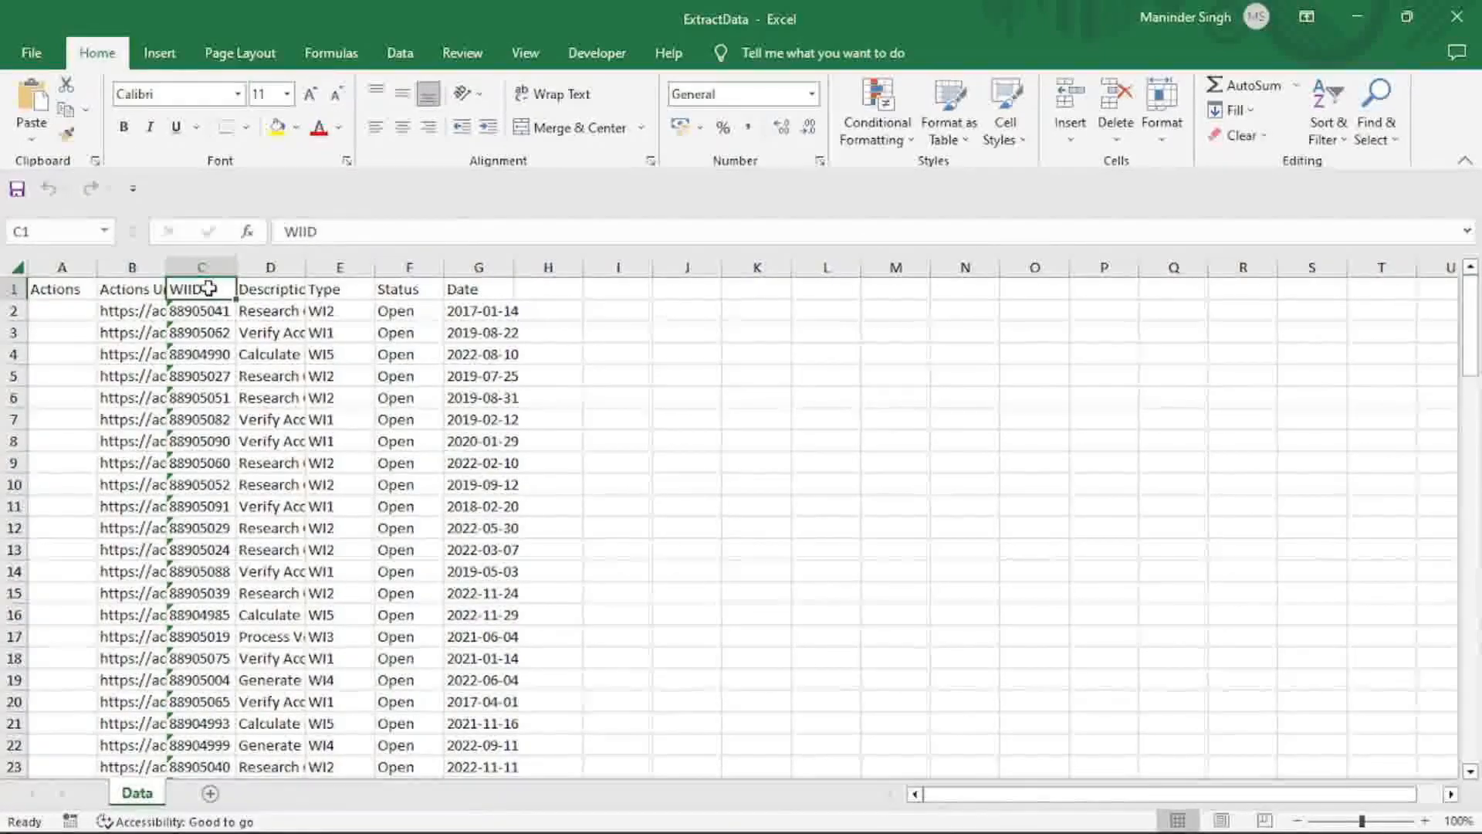
pyautogui.scroll(-3)
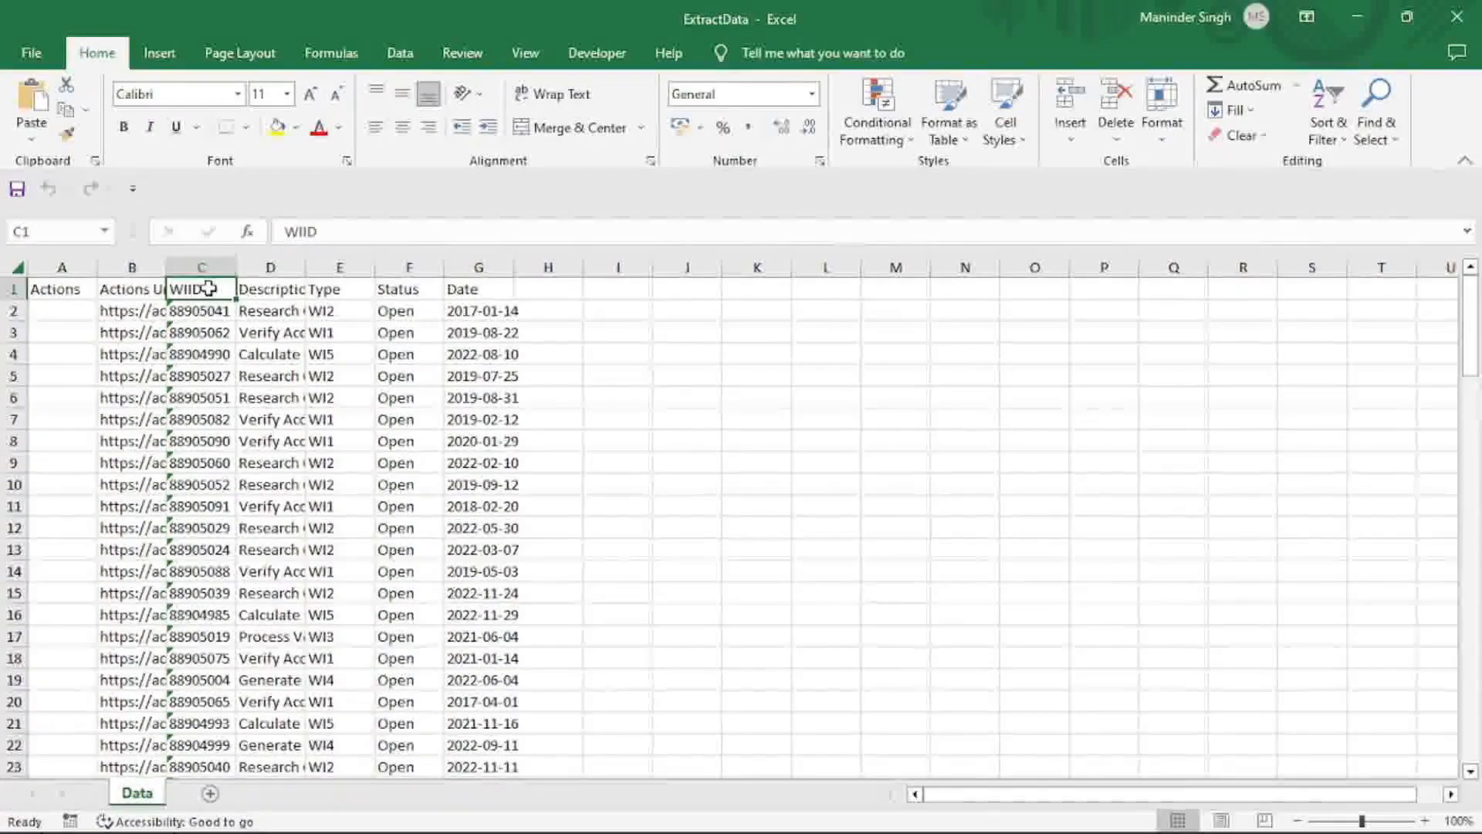
pyautogui.click(339, 440)
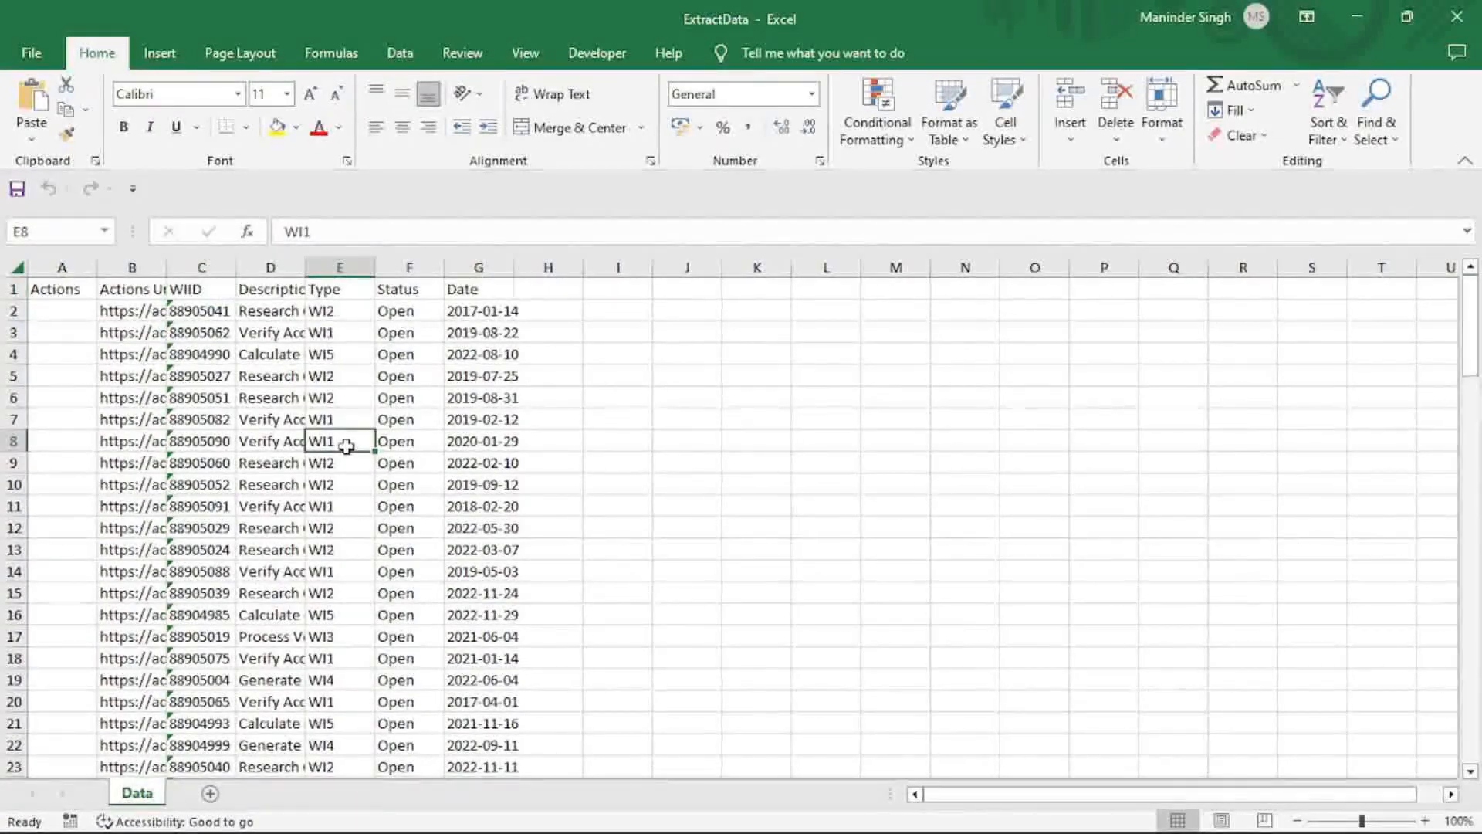